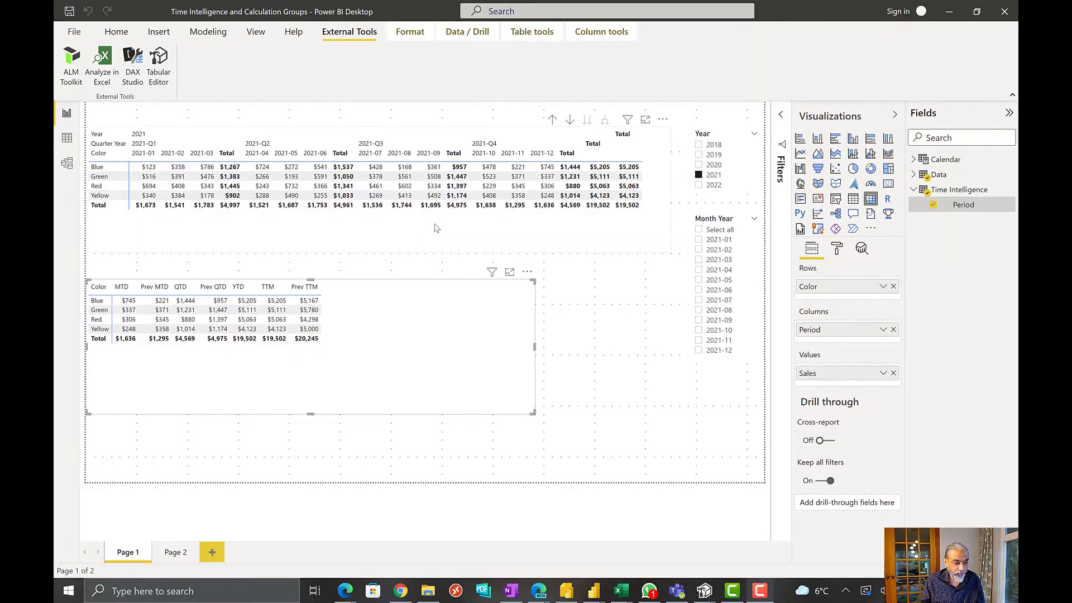
mouse_move(489, 196)
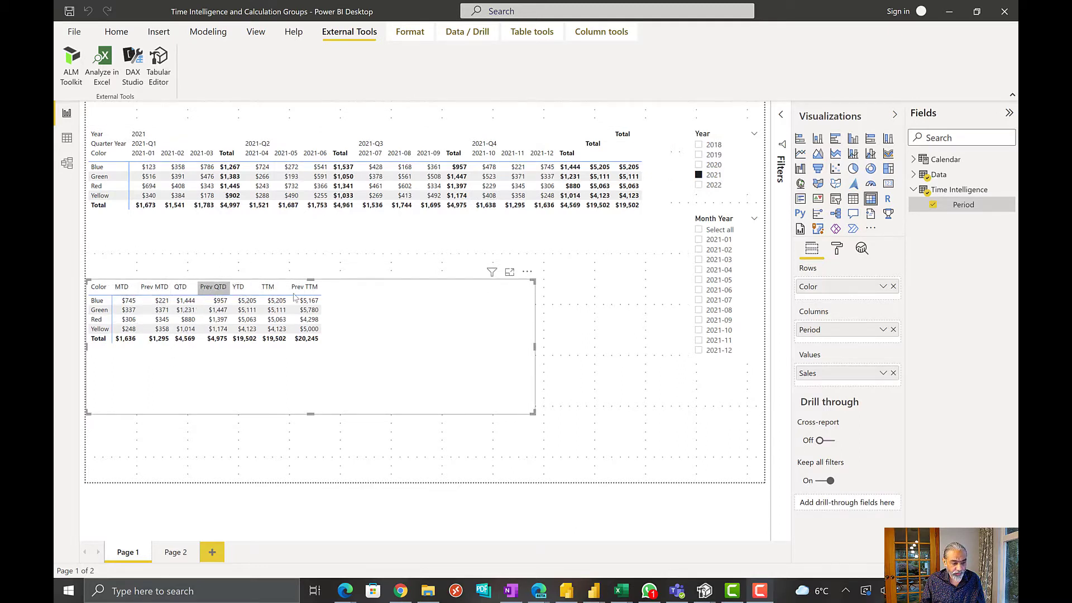
mouse_move(630, 326)
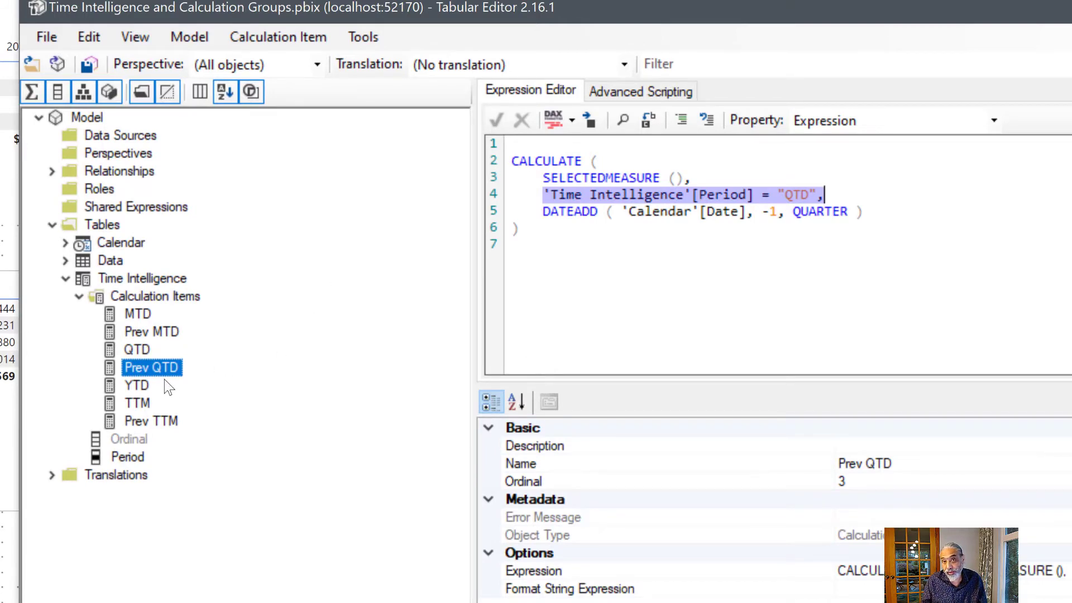
mouse_move(202, 283)
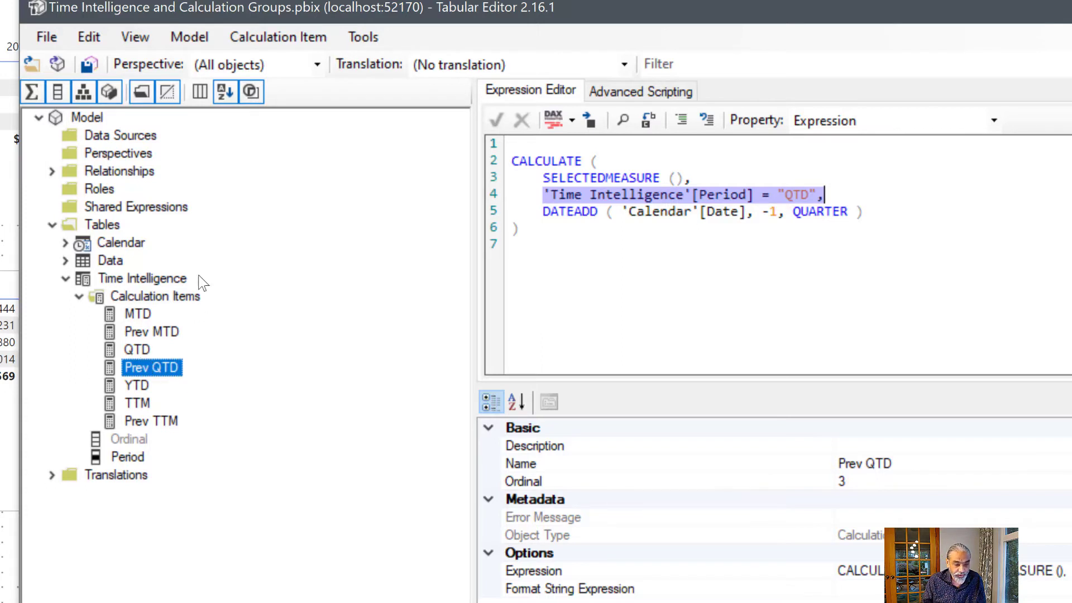
mouse_move(162, 342)
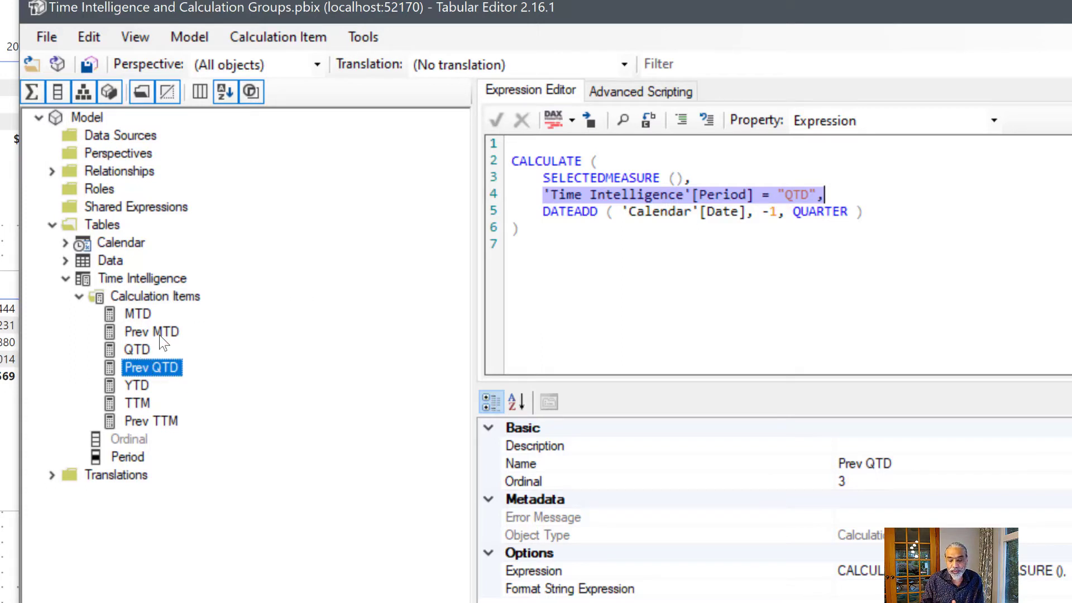
mouse_move(161, 345)
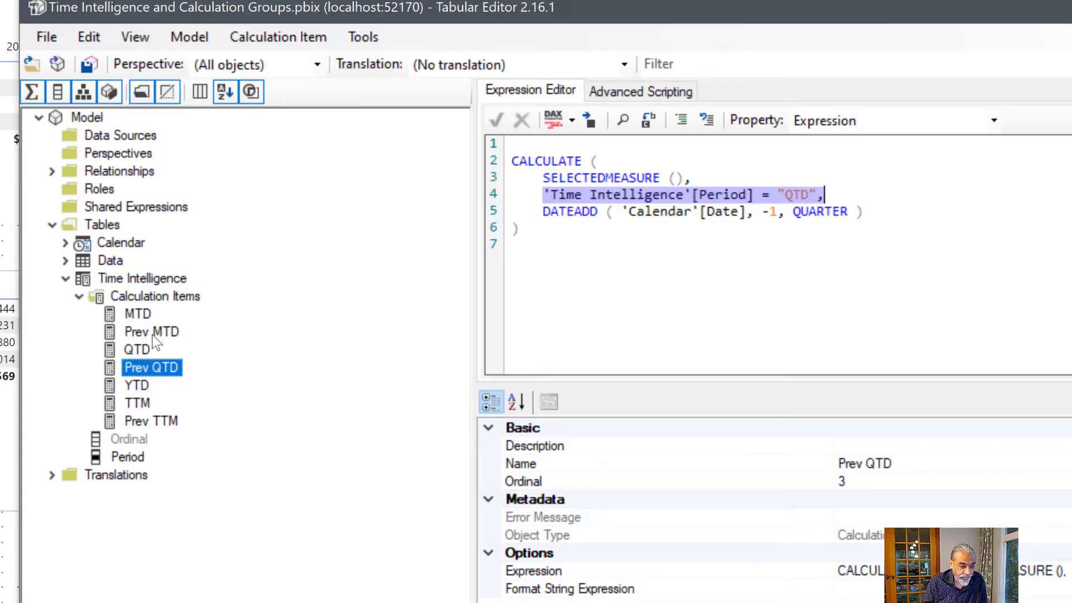
Select the MTD item, then Prev MTD, to review the Prev MTD DAX expression.
click(139, 313)
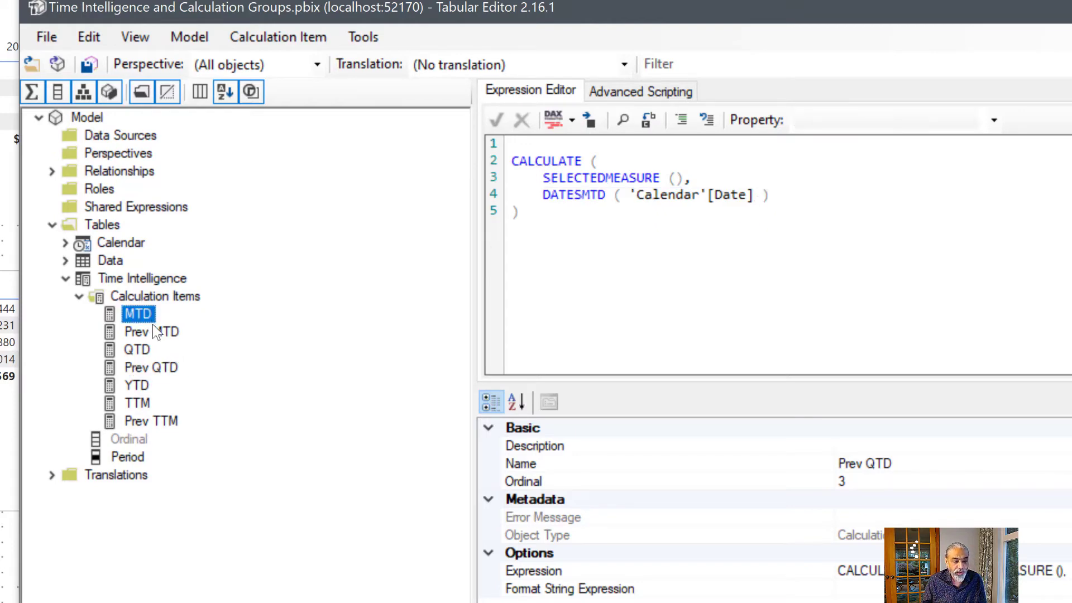
click(151, 331)
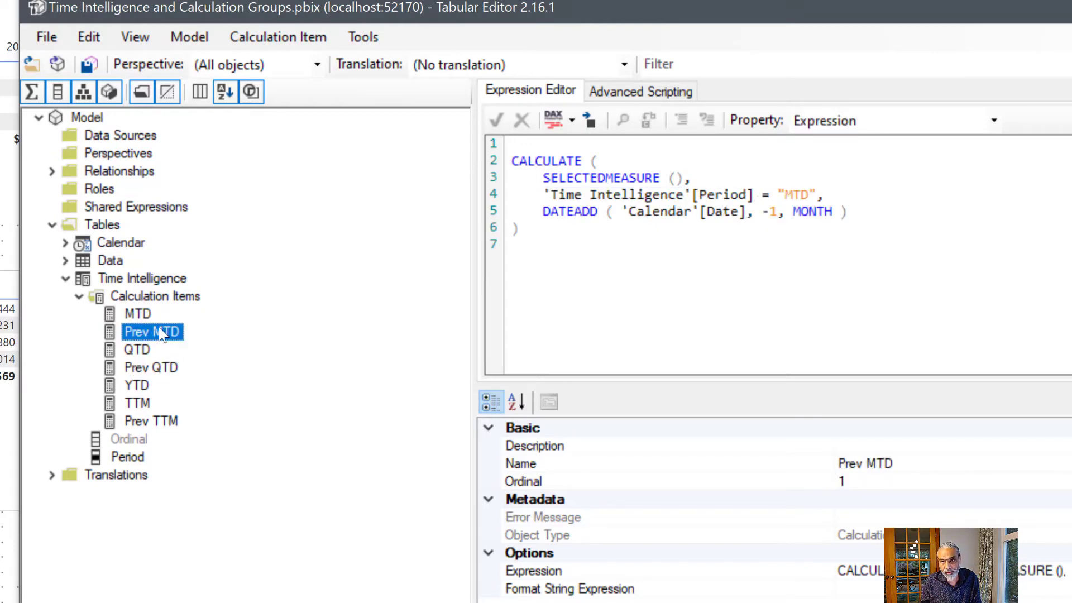
mouse_move(196, 248)
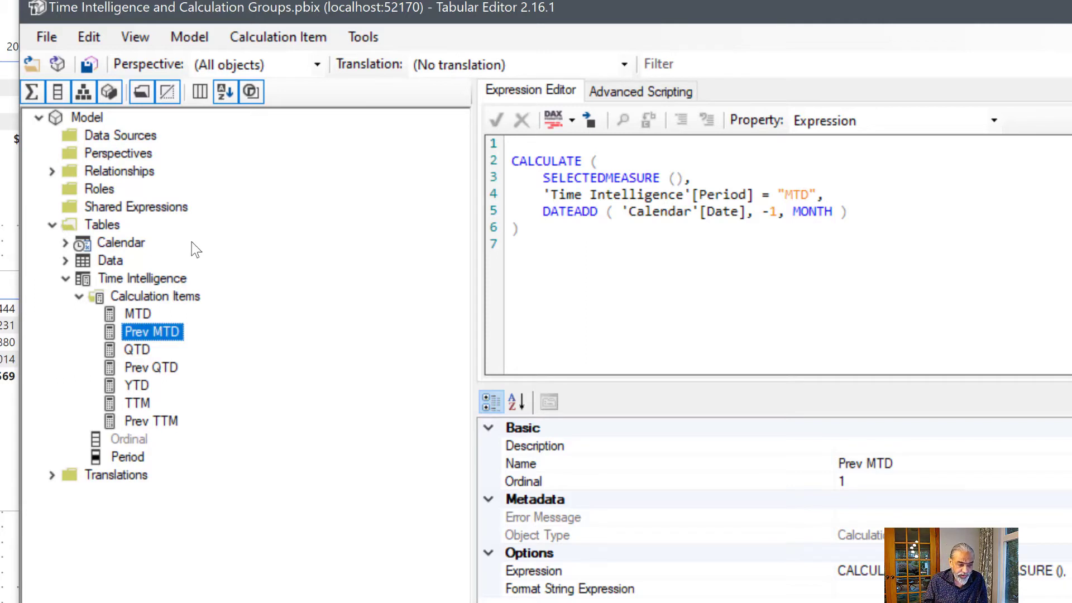
mouse_move(177, 303)
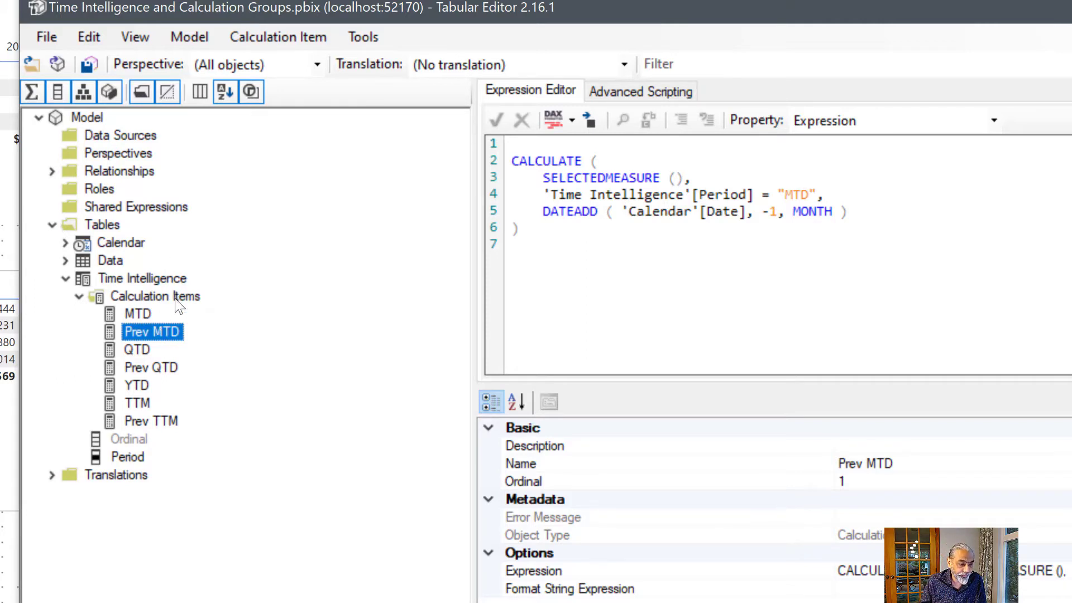
Create a new calculation item named 'MTD $ Variance' under Calculation Items.
right_click(156, 296)
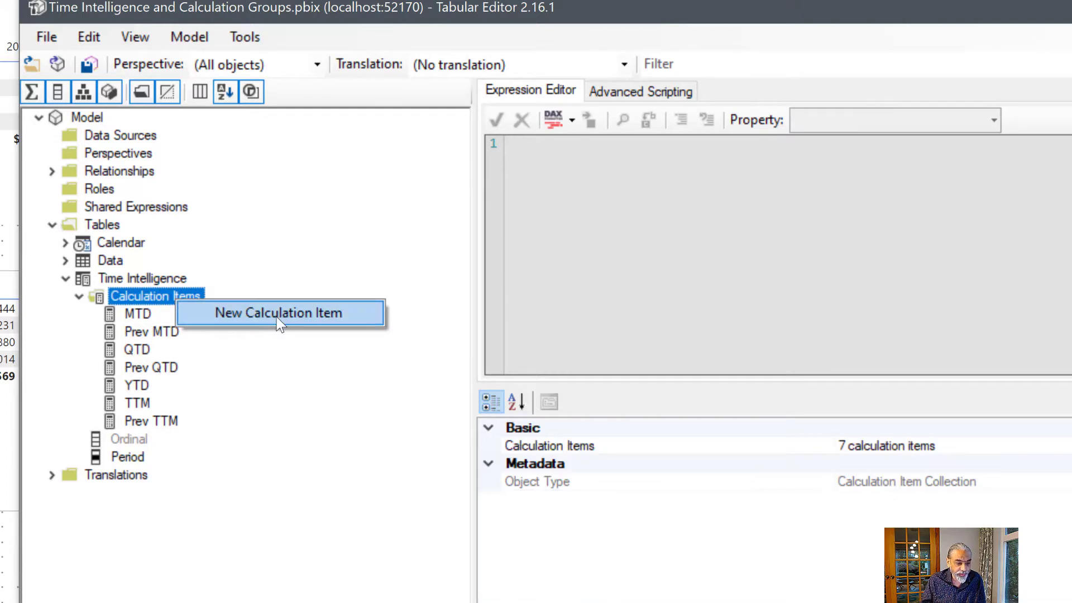
click(278, 313)
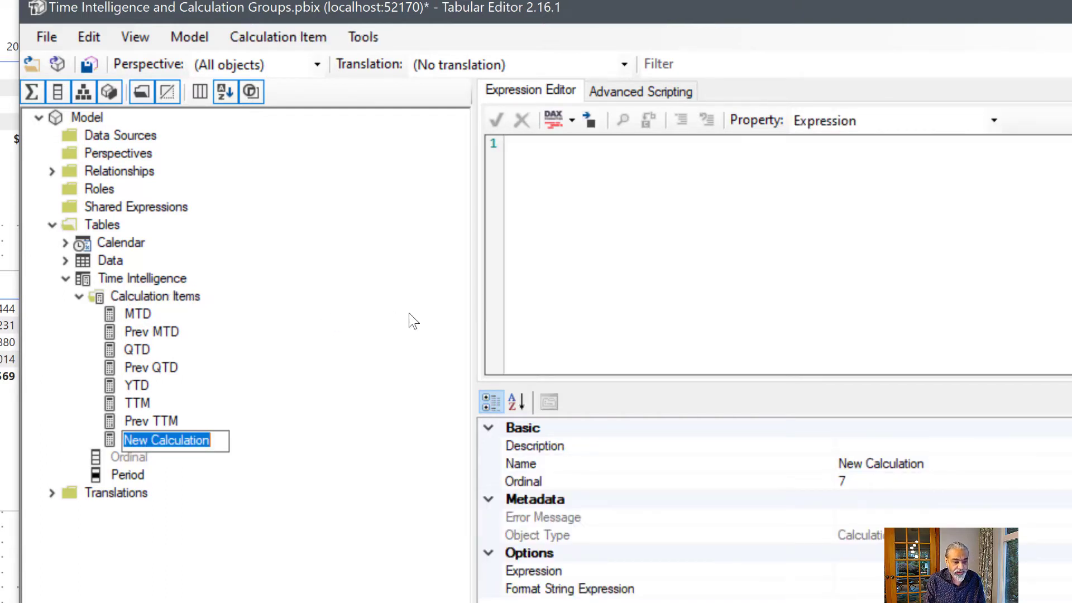
text(MTD)
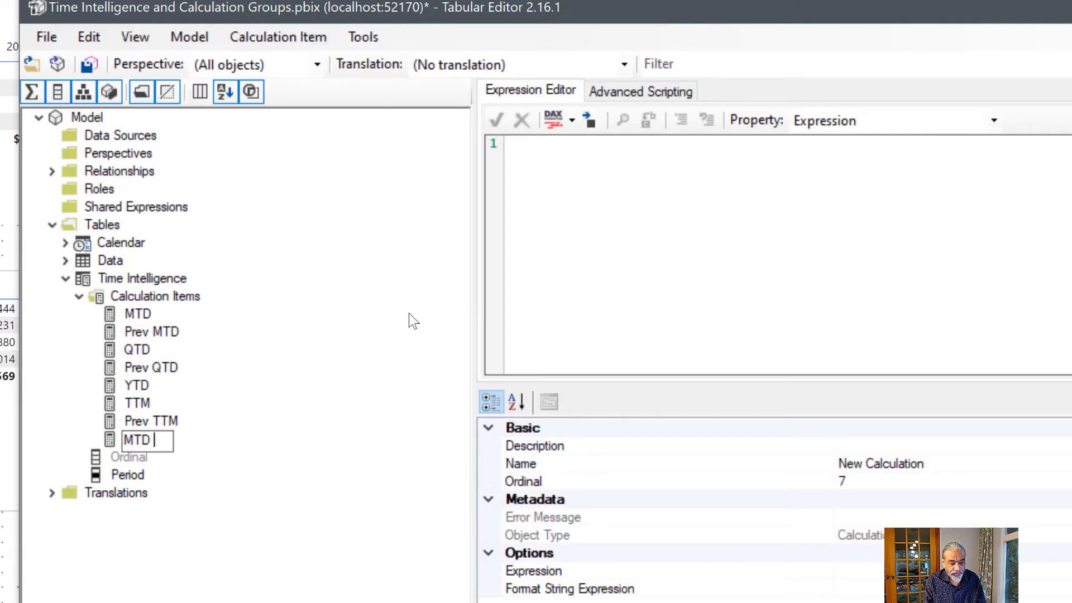
text($ Var)
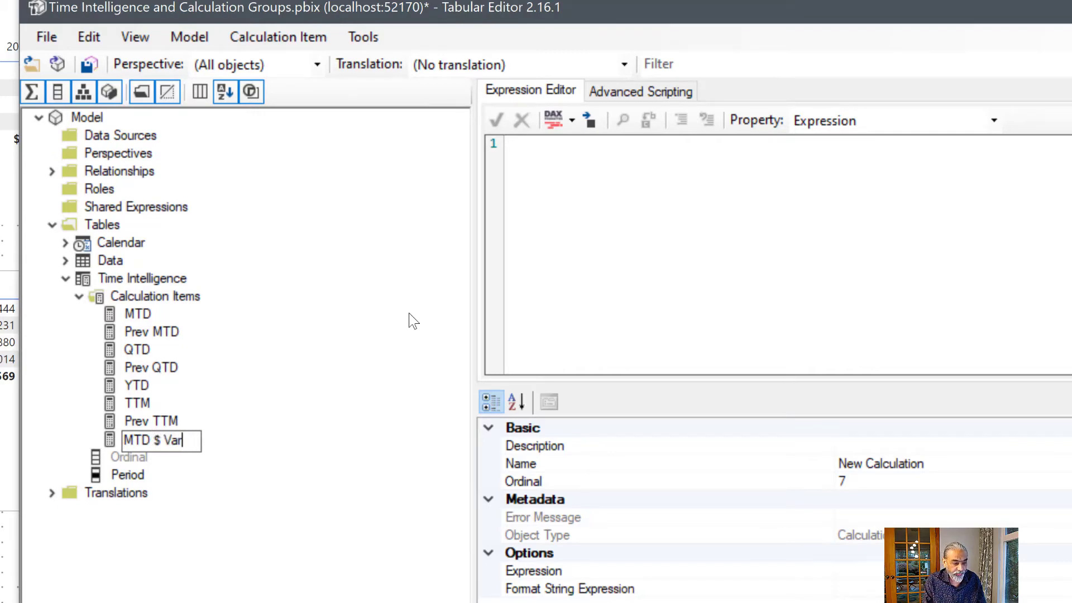
text(ianc)
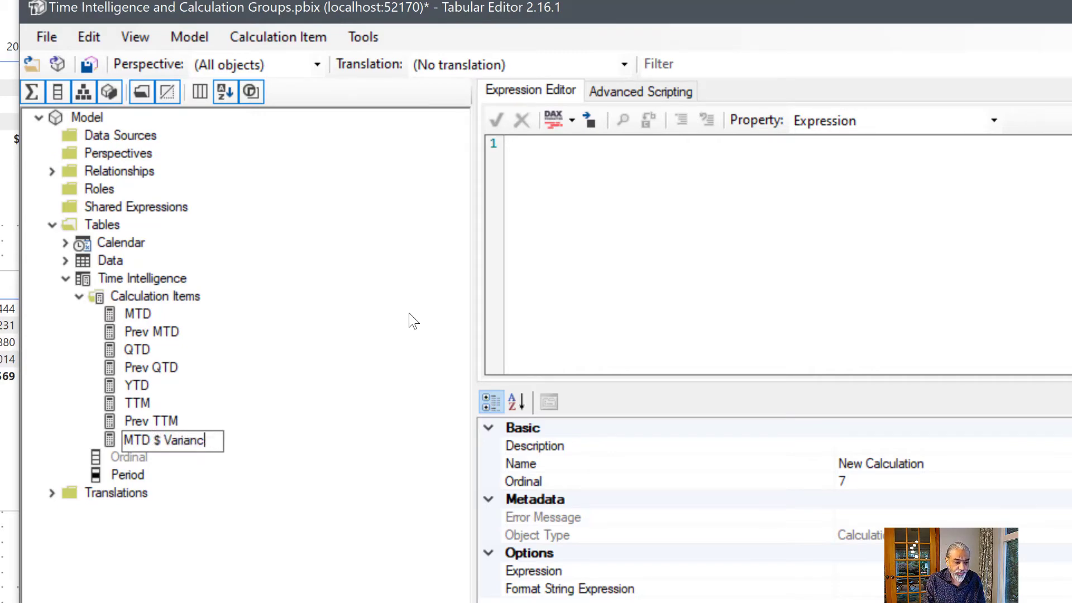
text(e)
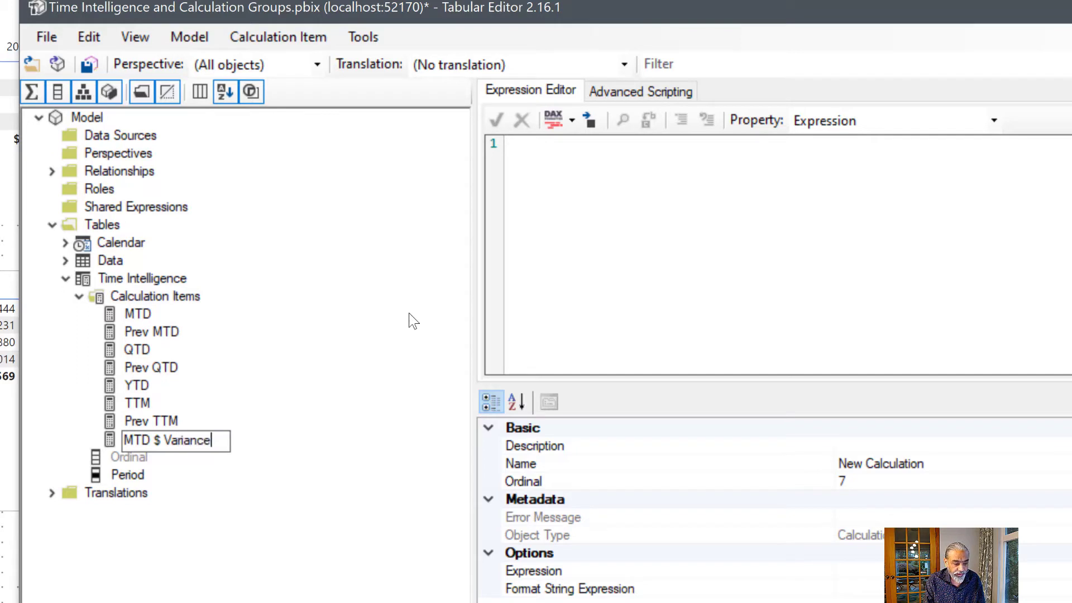
key(Return)
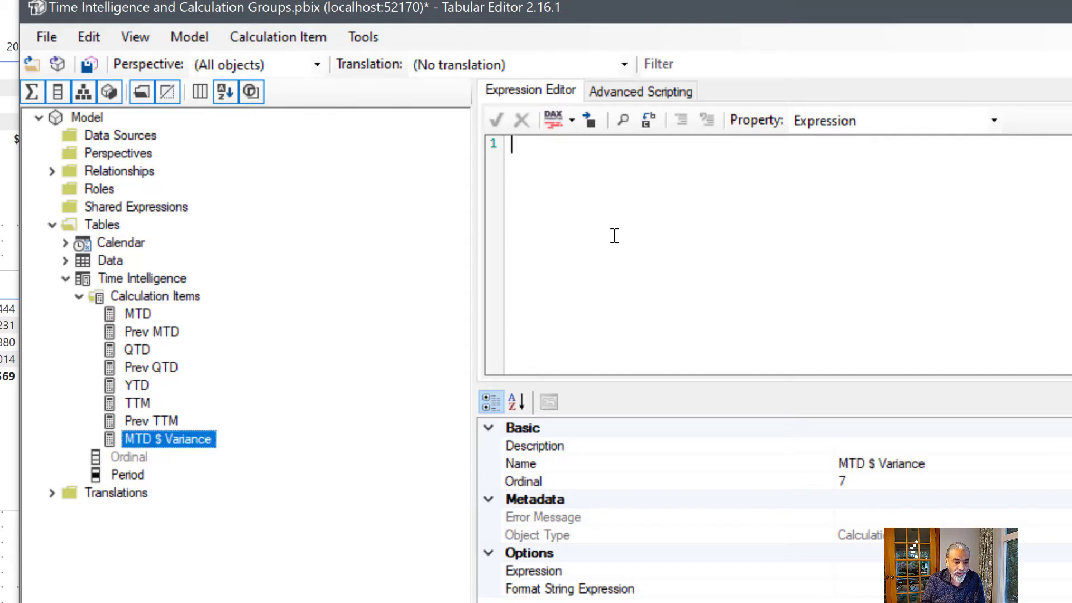
Write CALCULATE(SELECTEDMEASURE(), 'Time Intelligence'[Period] = "MTD") as the first term.
text(CALCU)
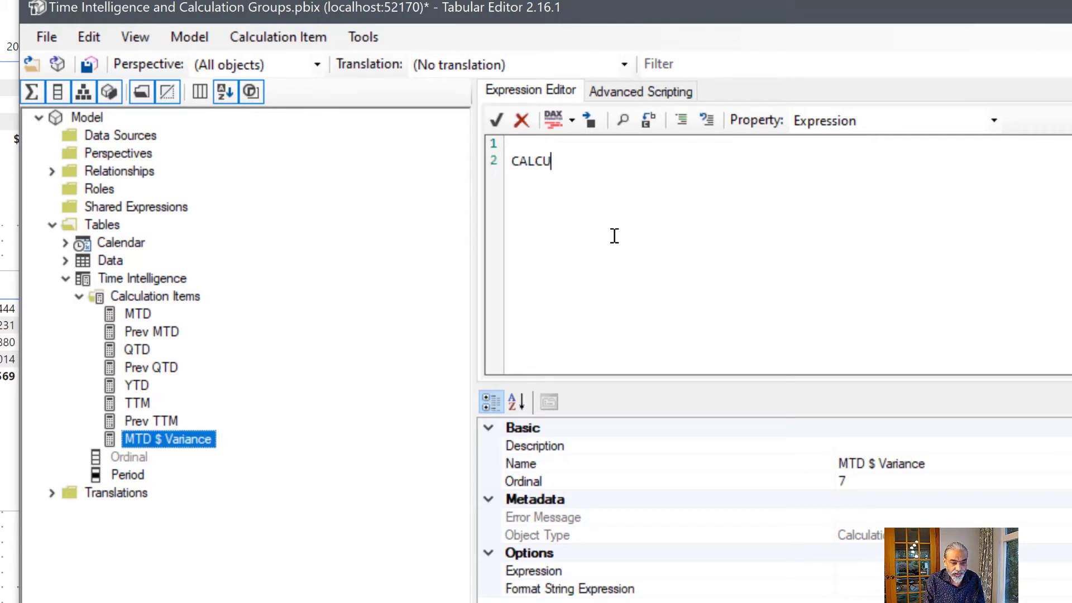
text(LATE ()
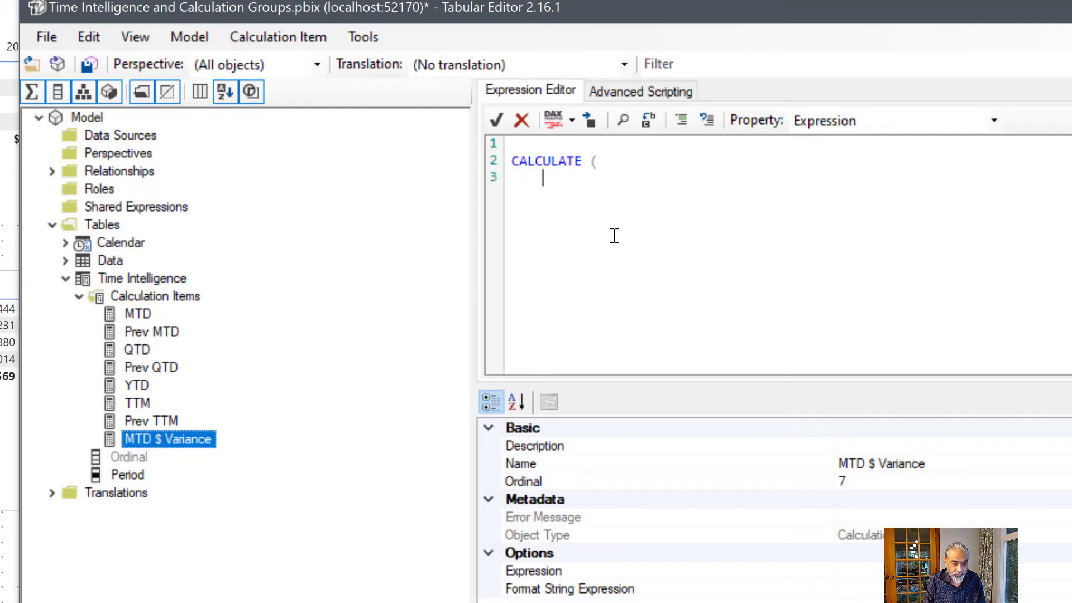
text([)
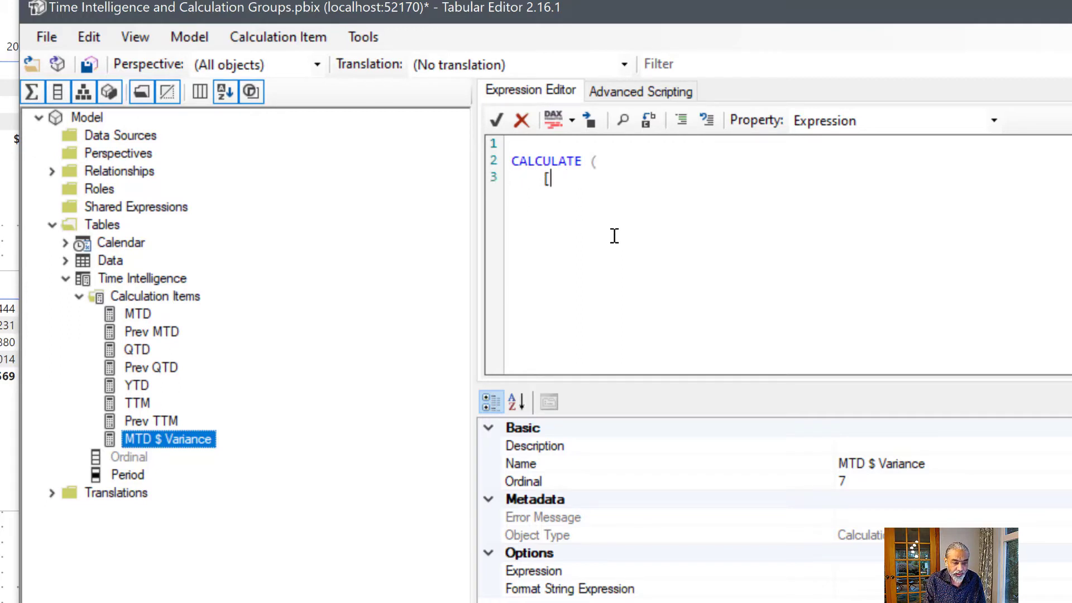
text(SELEC)
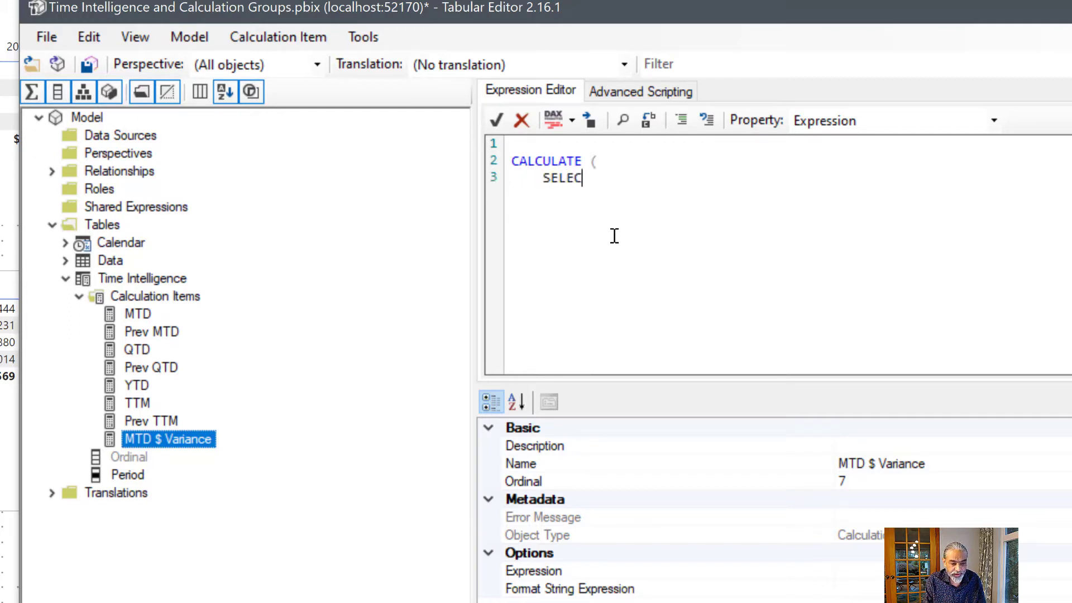
text(TEDMEASURE (),)
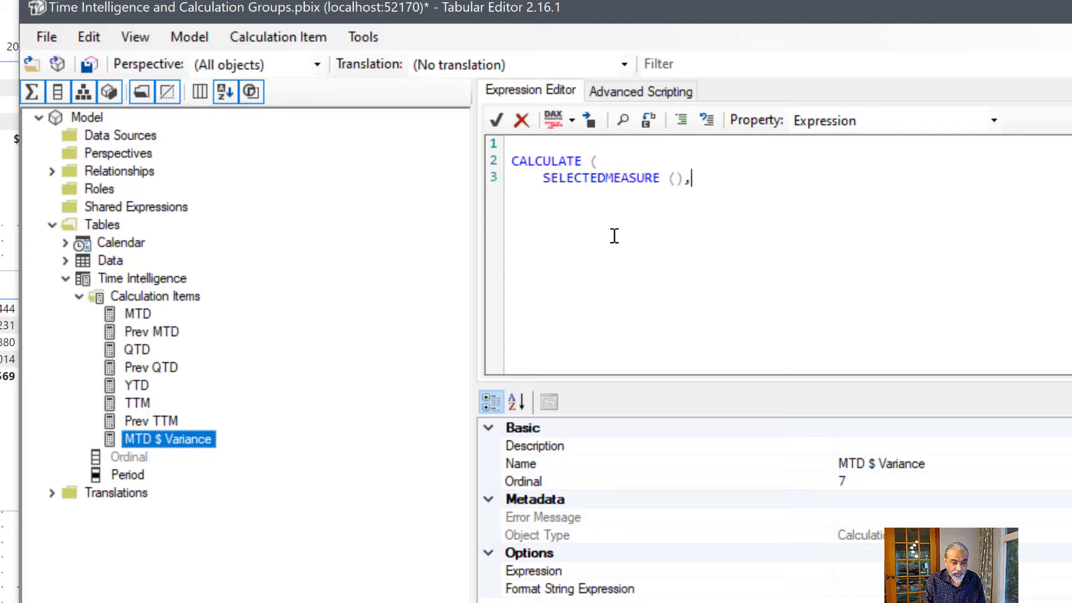
key(Return)
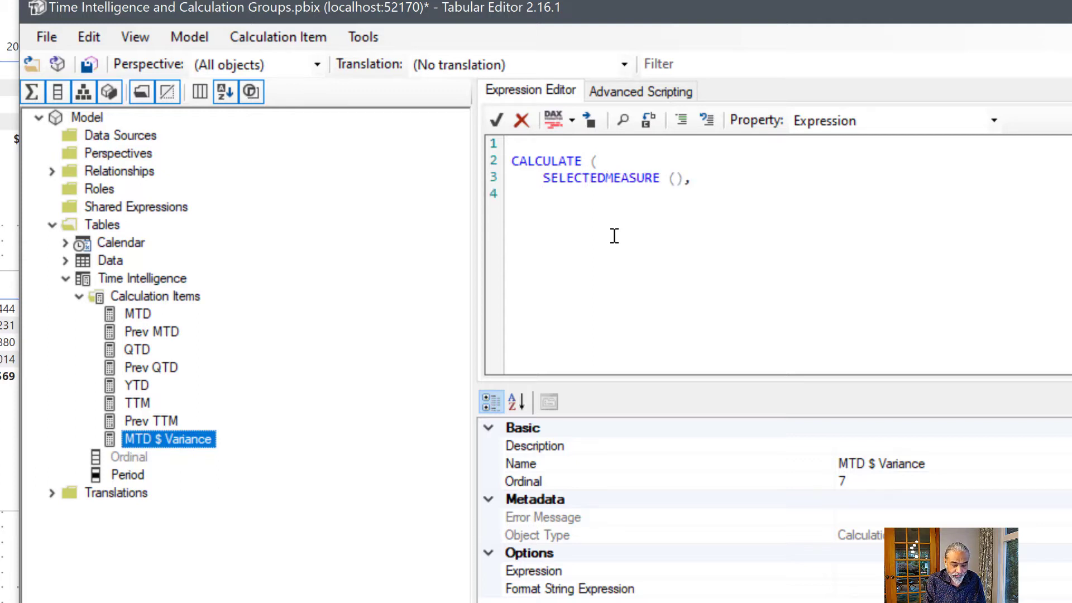
text('Time Intell)
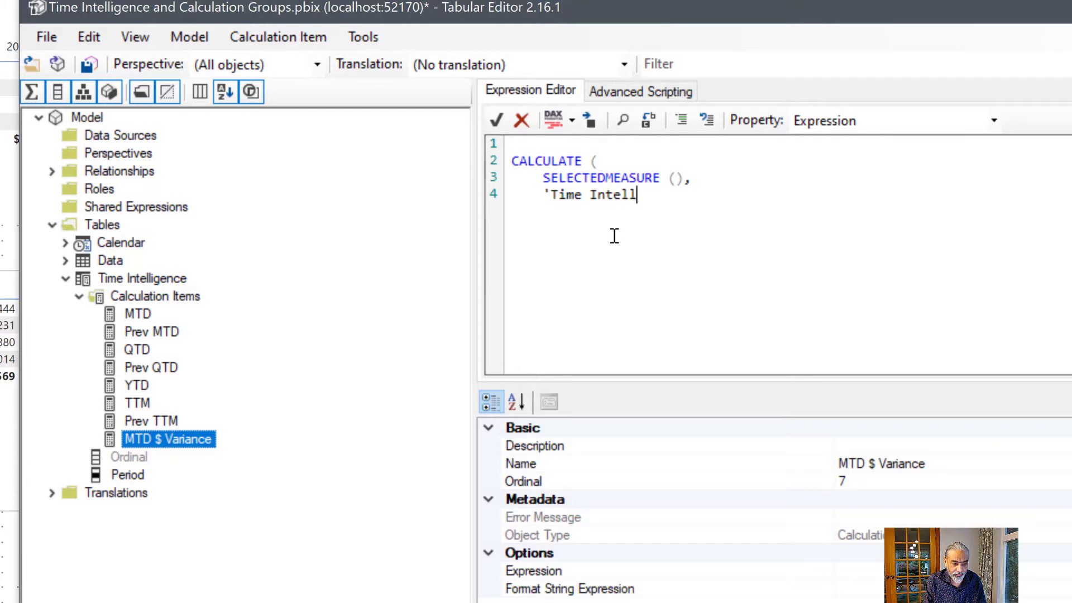
text(igence'[)
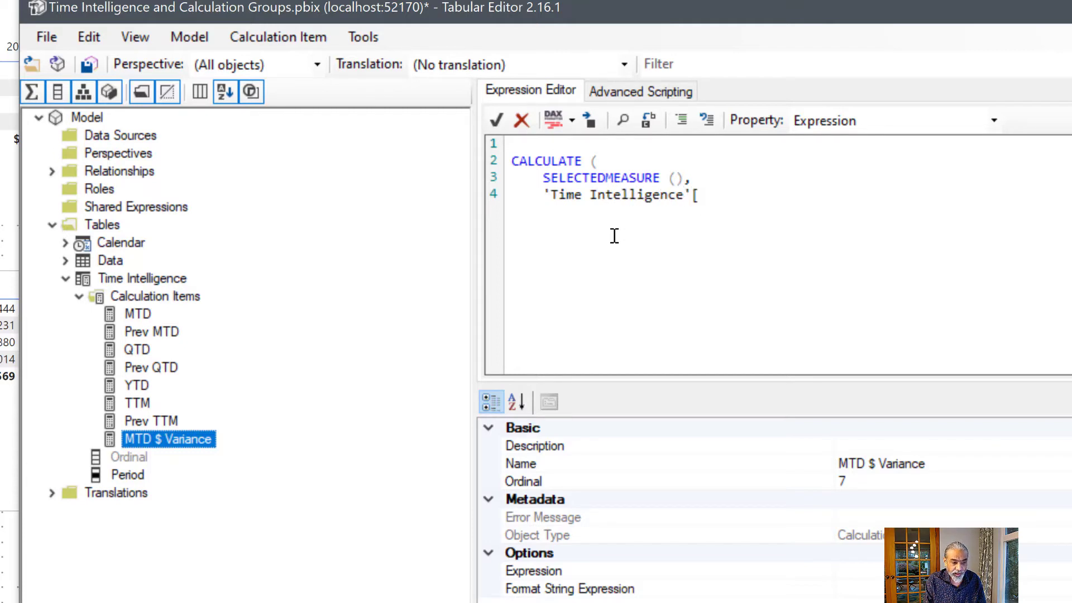
text(MTD])
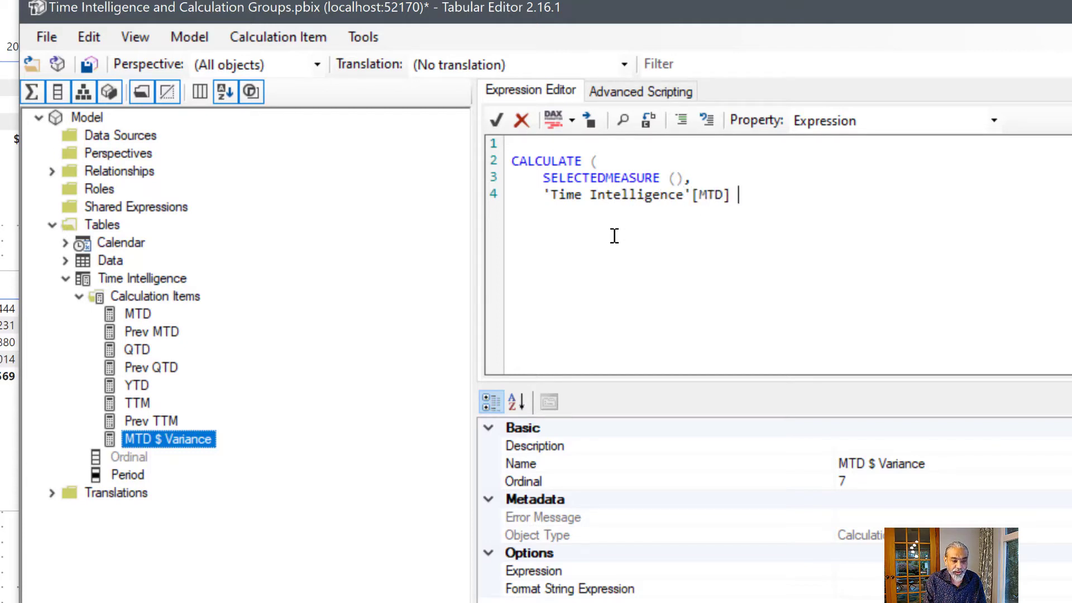
key(Backspace)
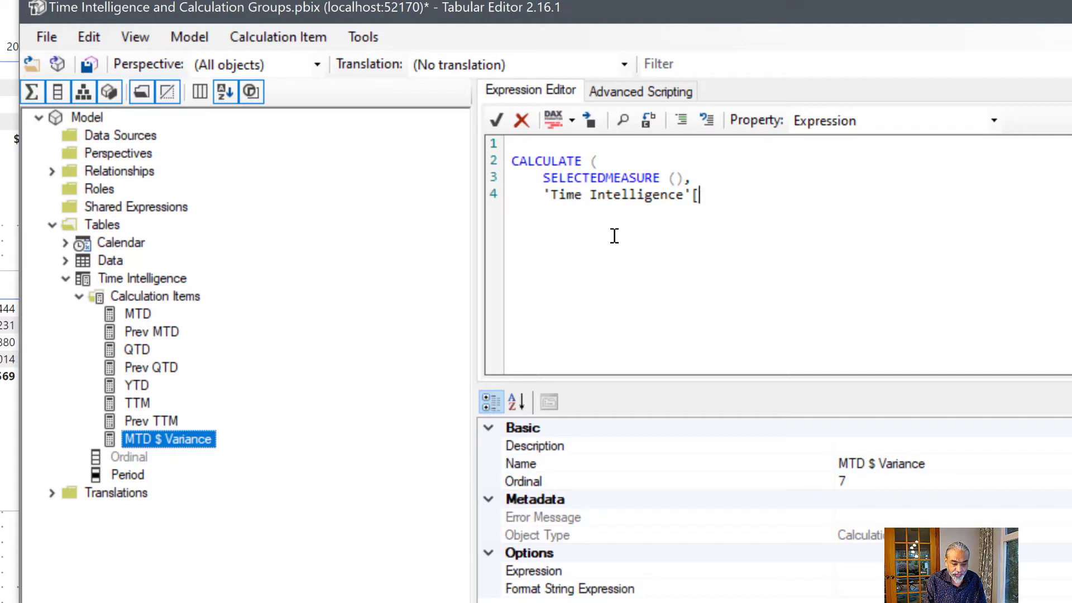
text(Period)
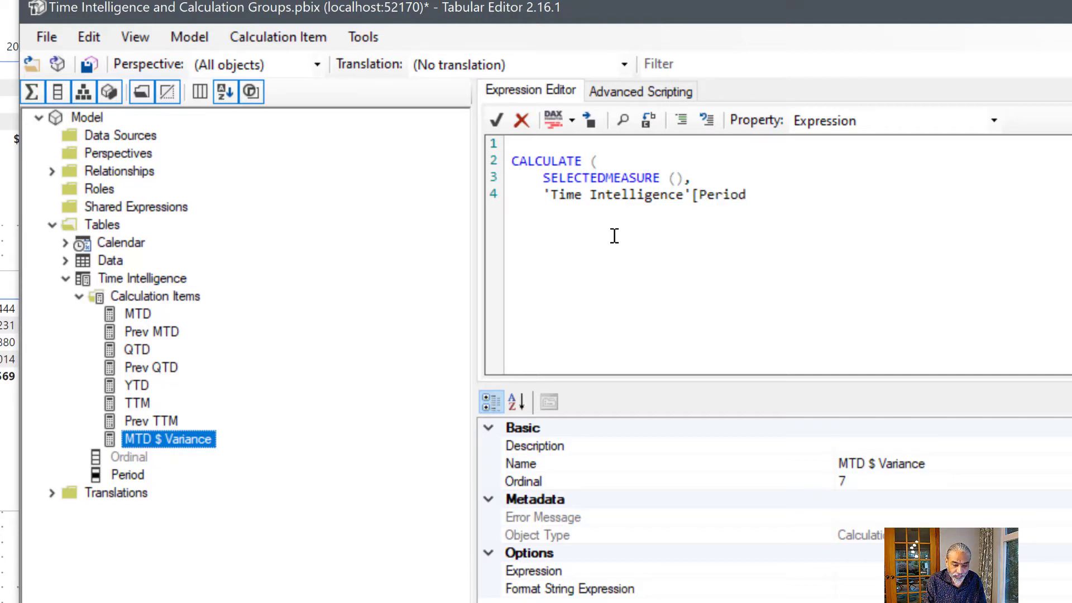
text(] =)
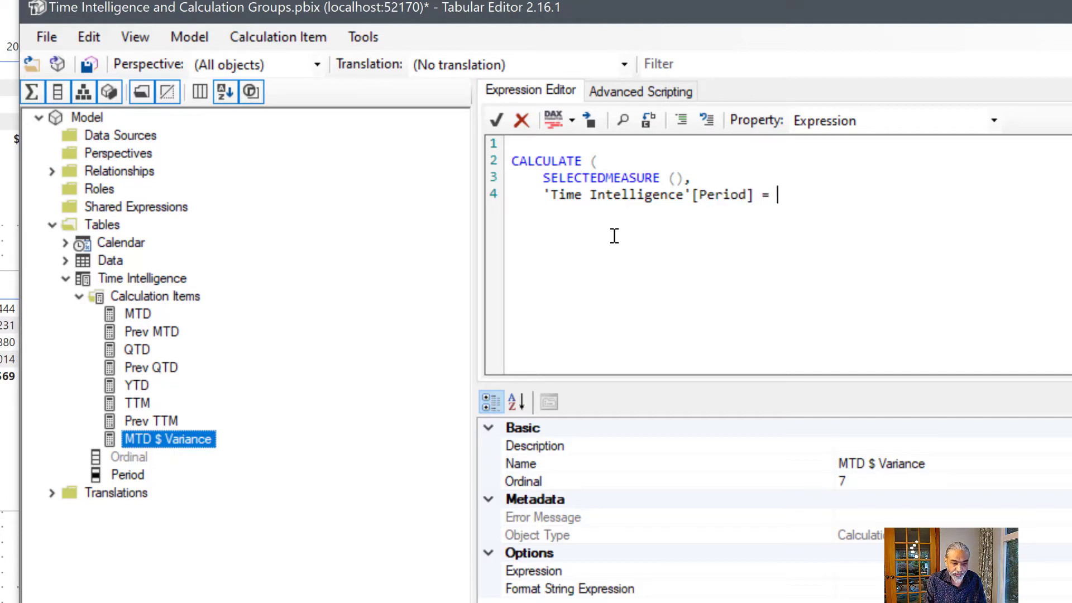
text("MTD")
text())
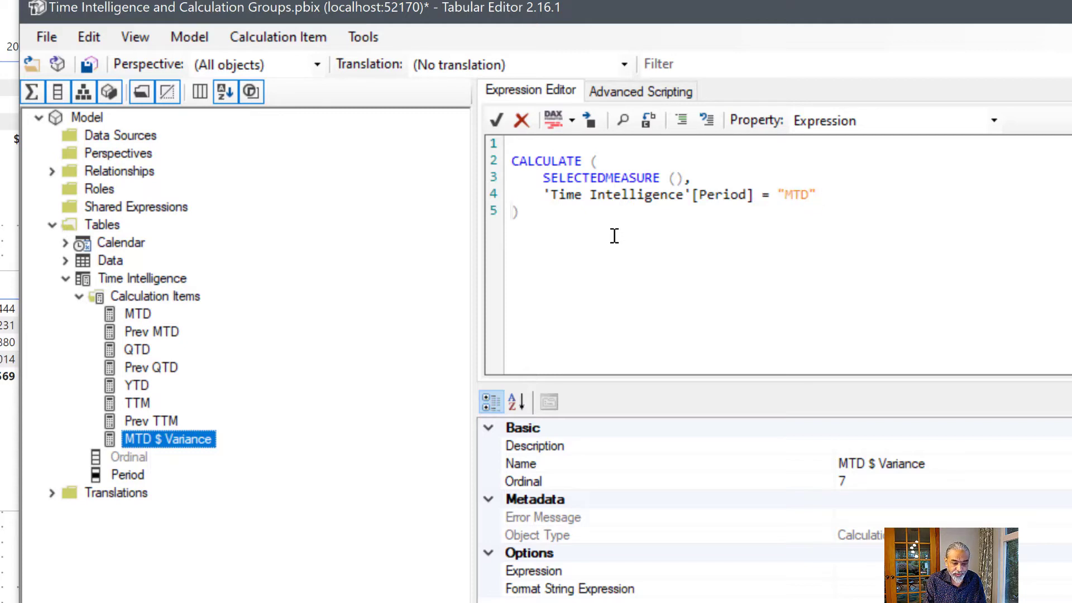
Subtract the matching CALCULATE filtered to "Prev MTD" and apply the expression.
text(-)
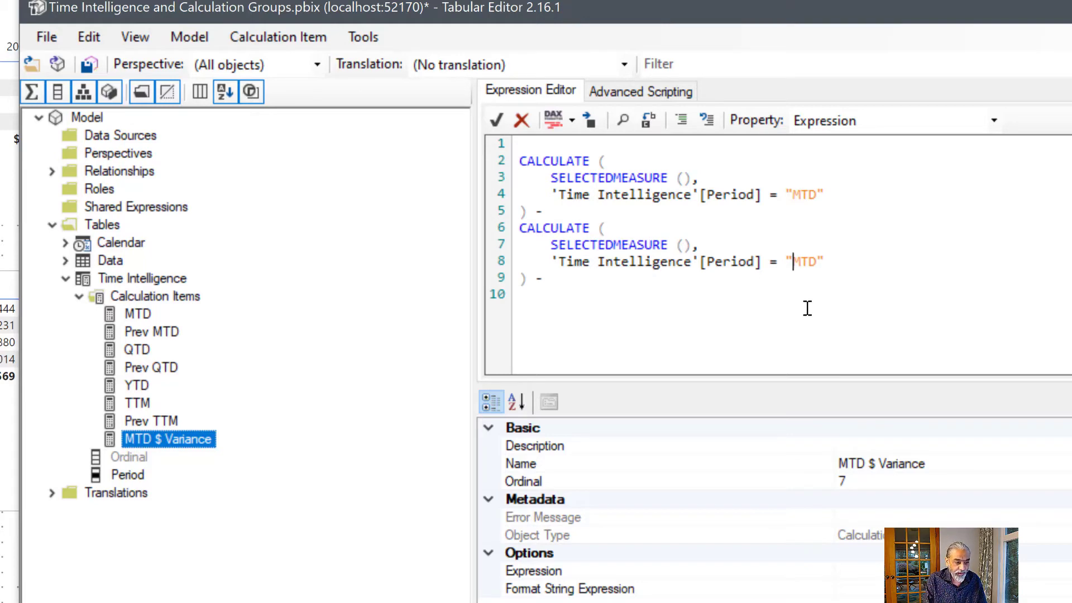
text(Prev)
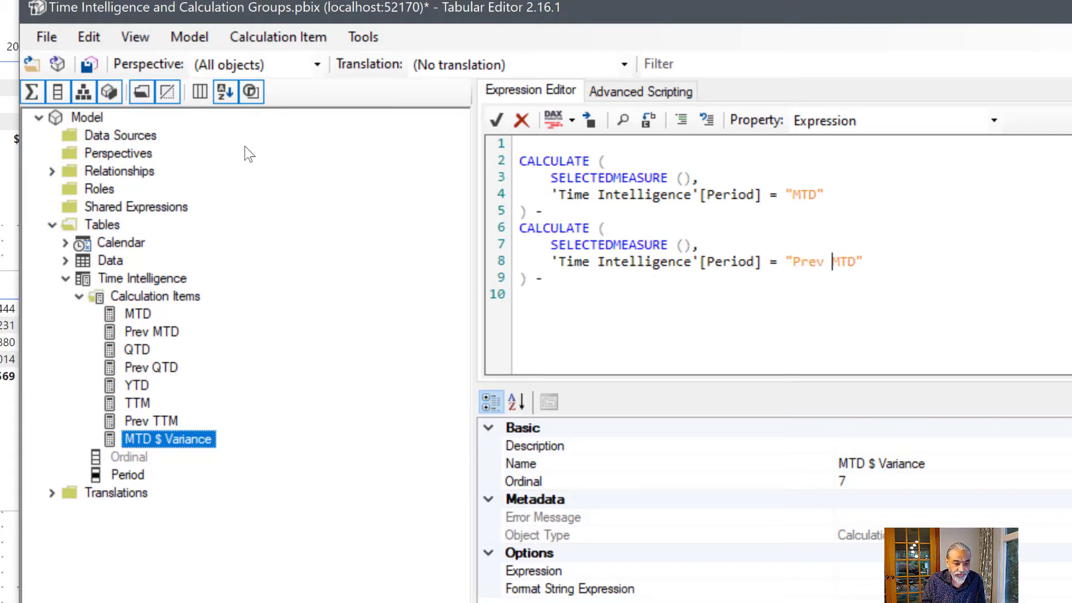
key(Backspace)
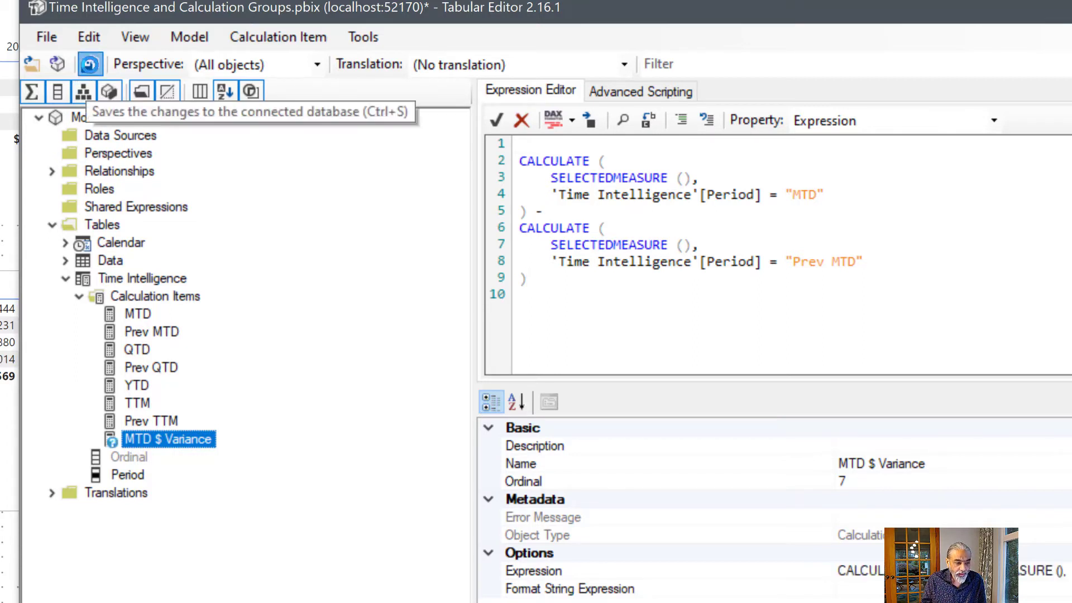
Duplicate MTD $ Variance and name the copy 'MTD % Variance'.
click(90, 65)
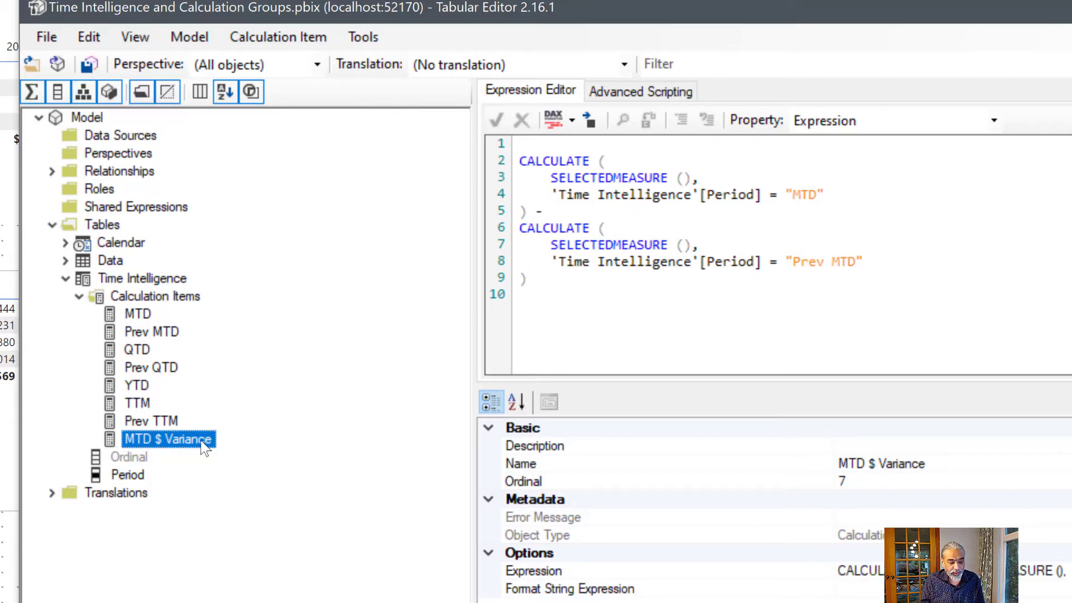
right_click(168, 439)
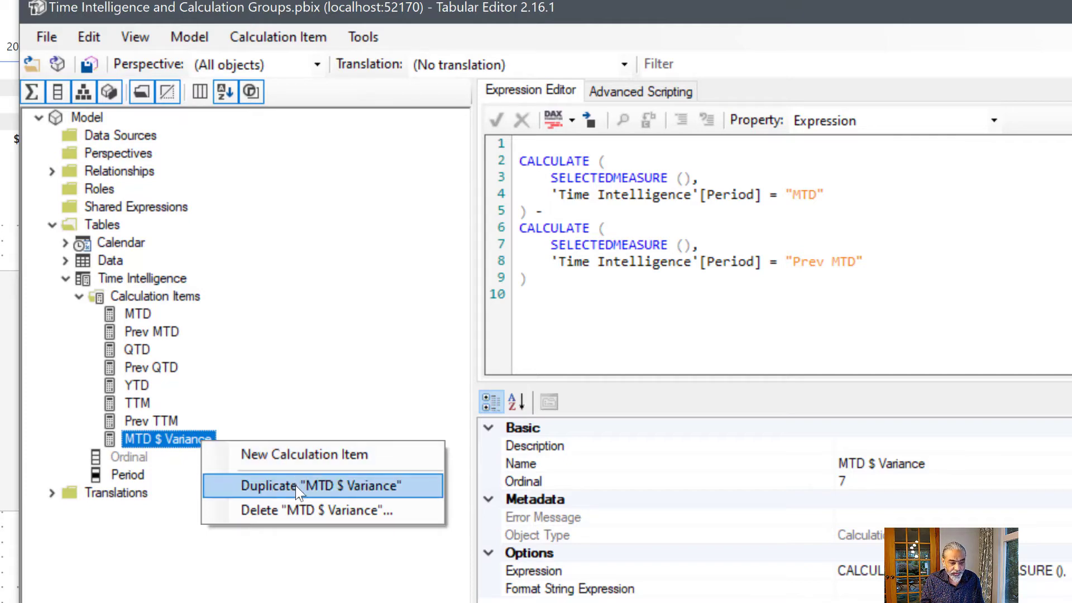
click(319, 486)
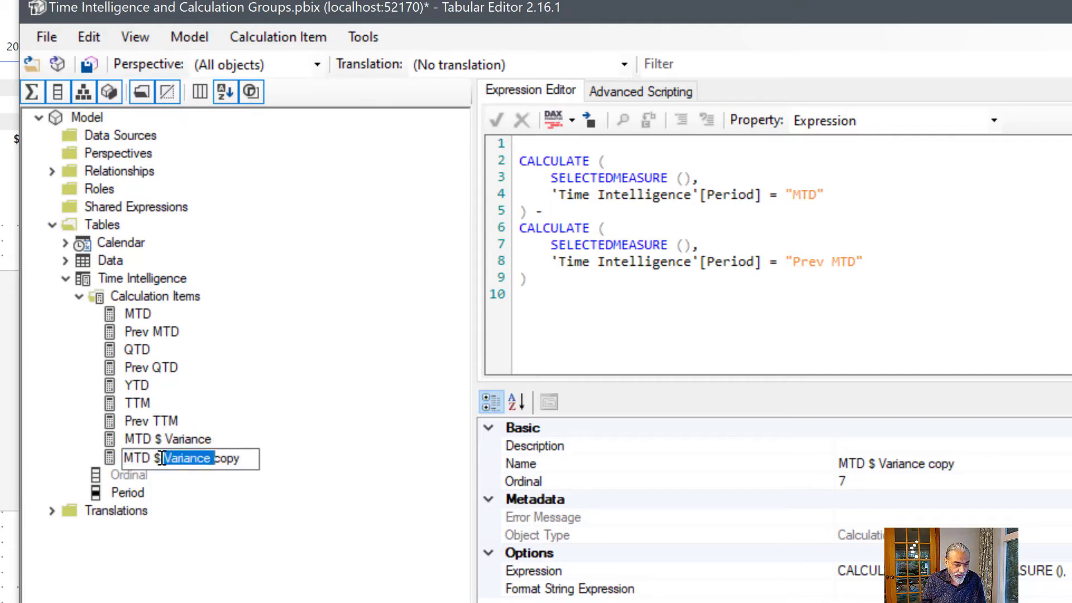
text(MTD %)
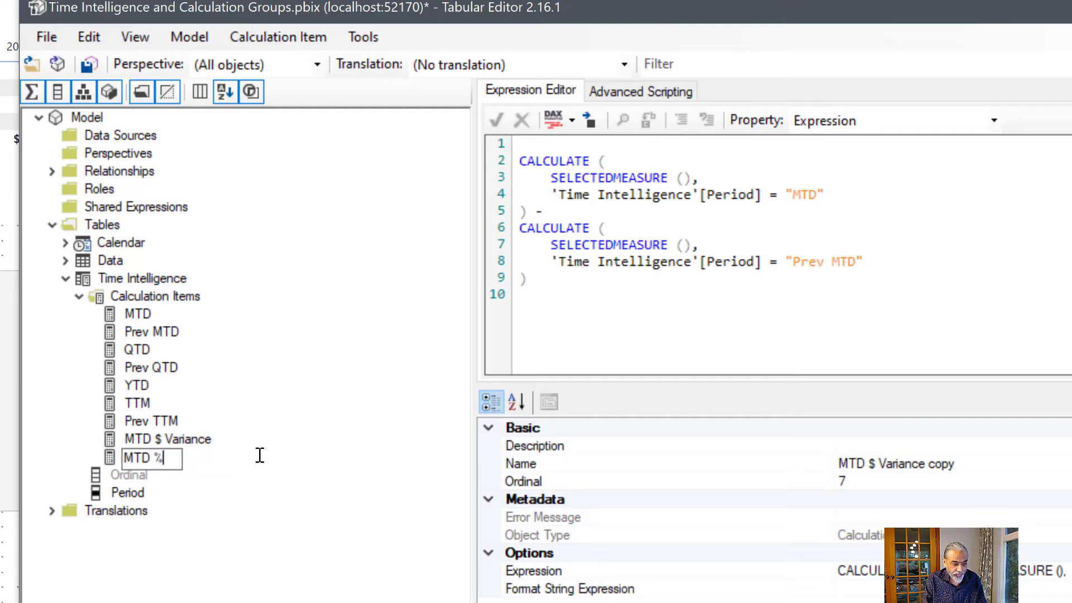
text(Va)
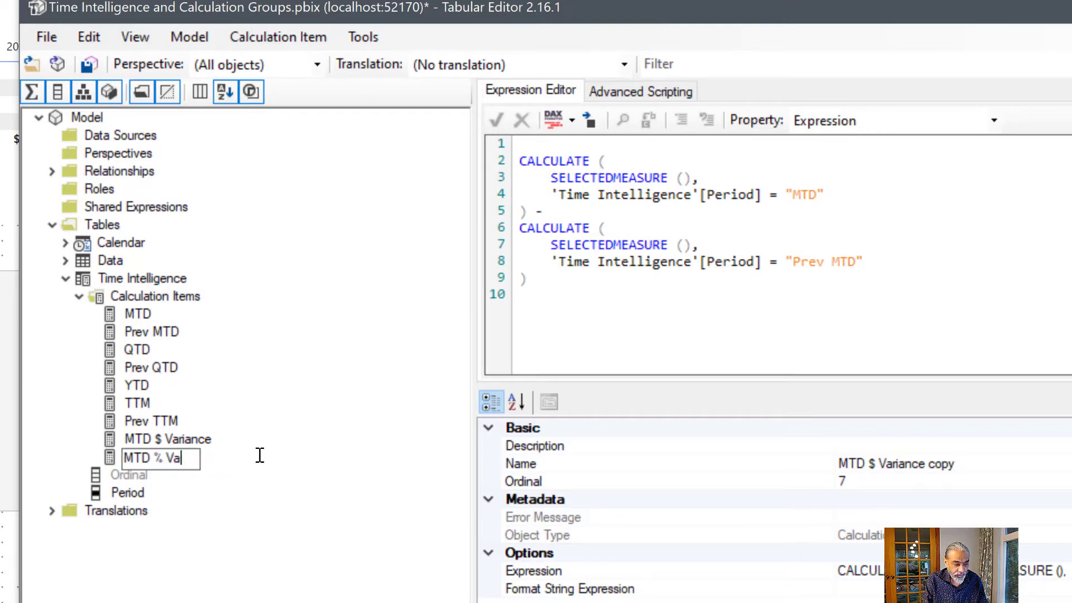
key(Return)
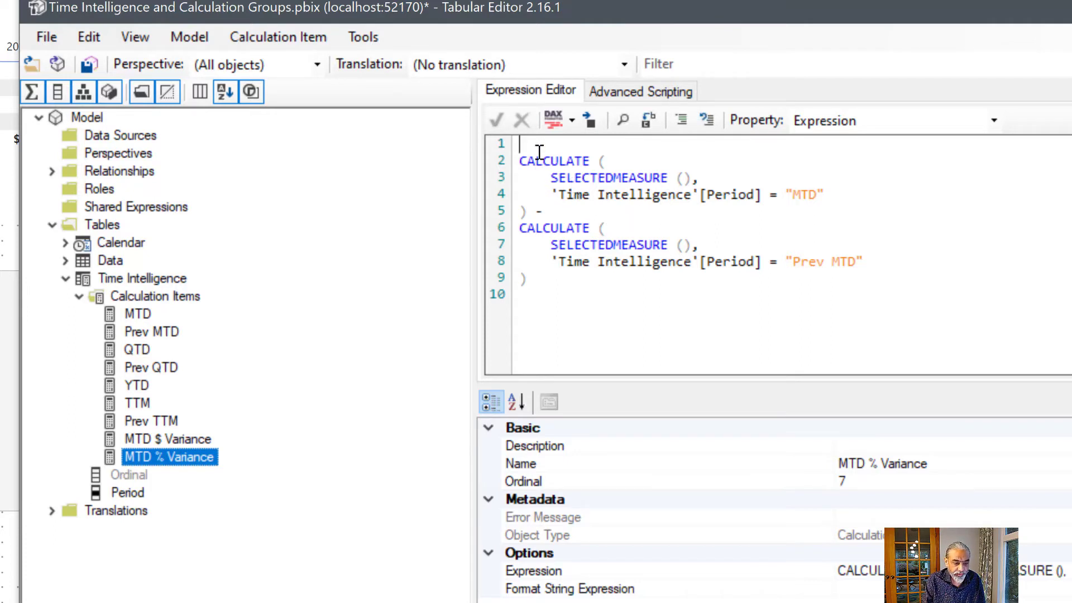
Wrap the expression in DIVIDE(, filter the numerator to "MTD $ Variance" and target the minus for a comma.
text(DIVIDE ()
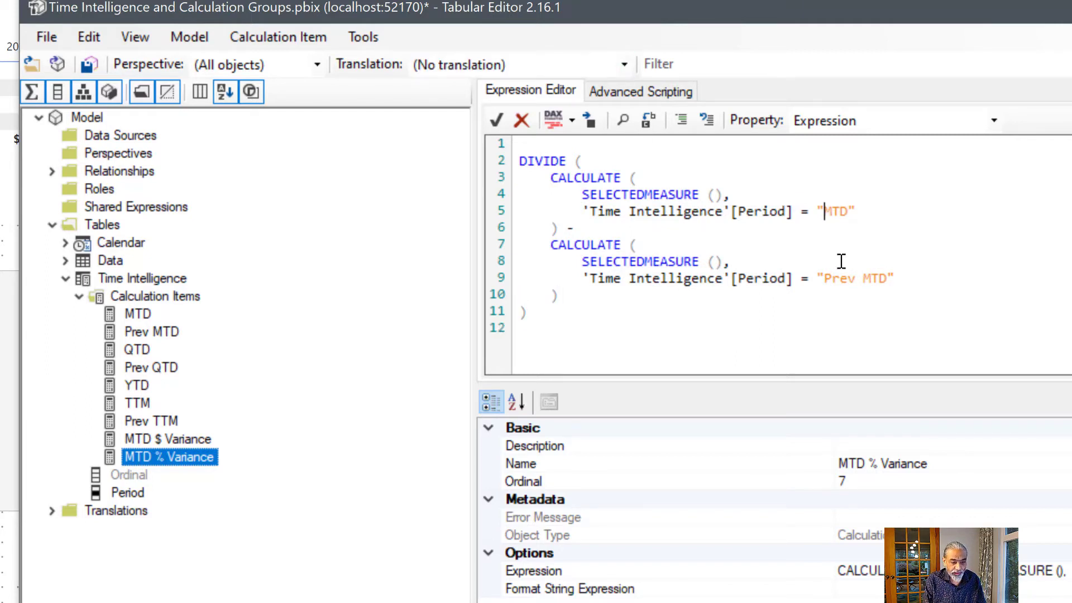
text(MTD)
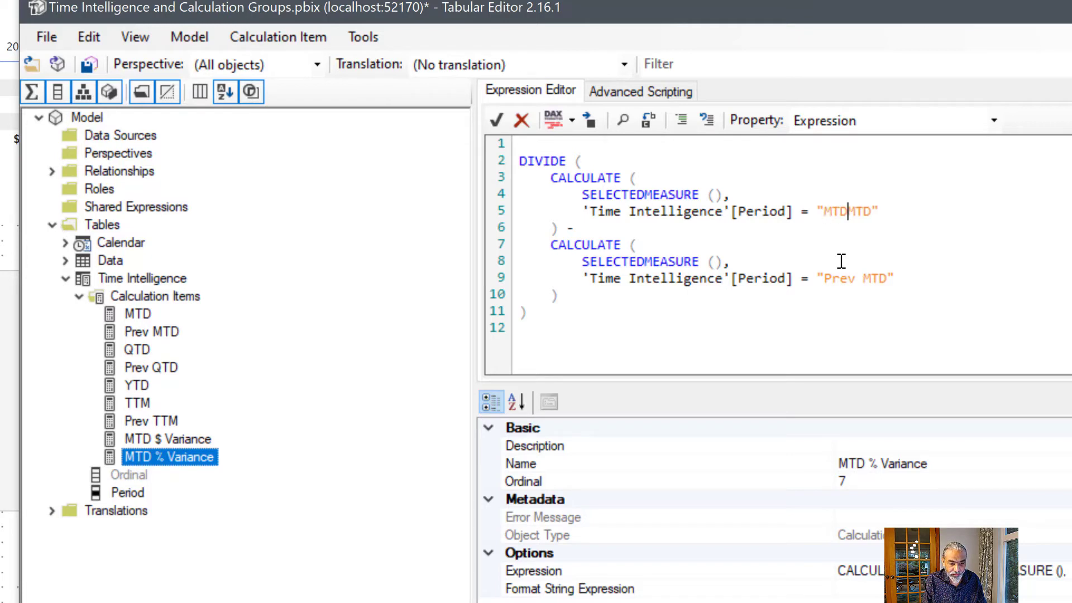
text($)
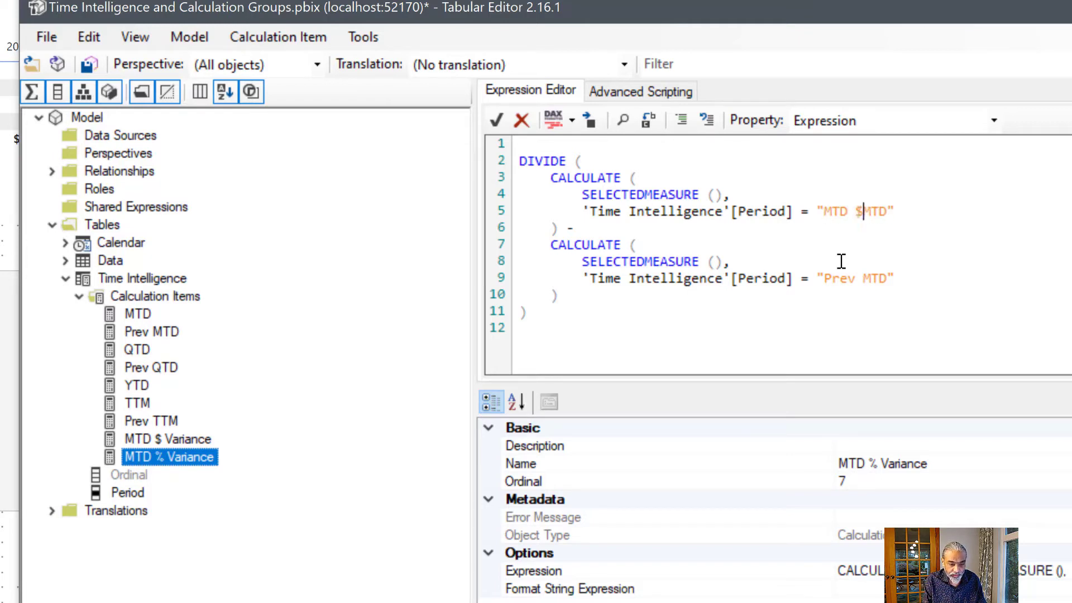
text(VarisnceTD)
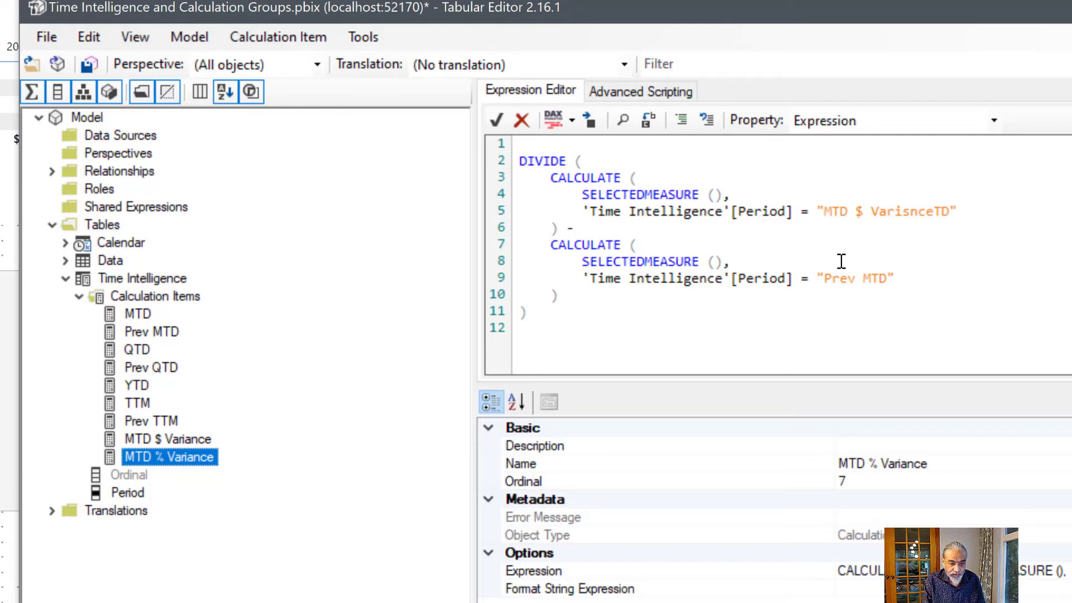
key(Backspace)
text(a)
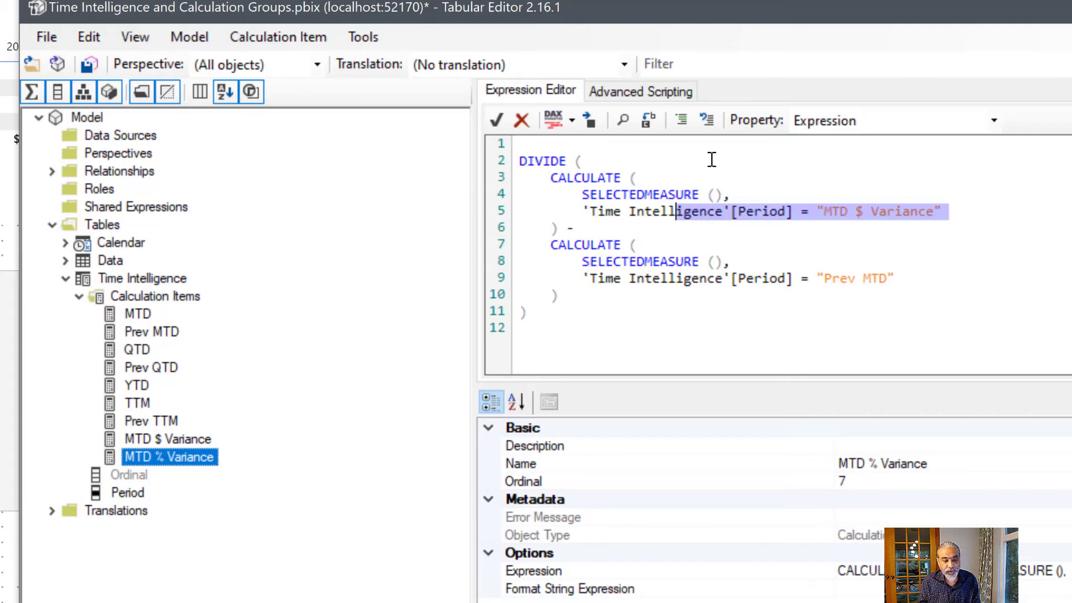
click(644, 178)
text(),)
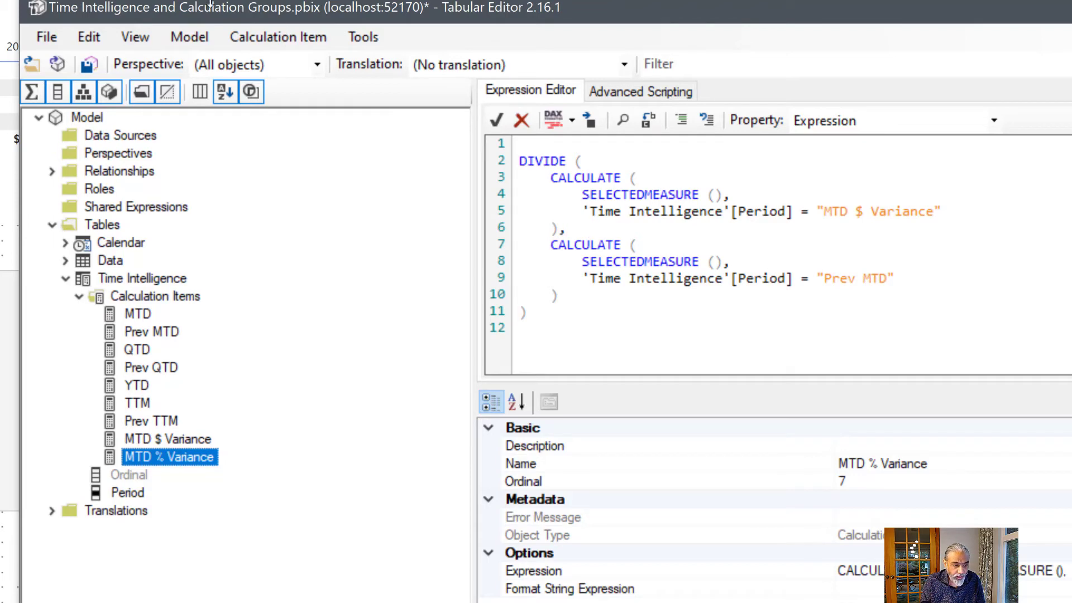
Save the model to Power BI and select the Period visual on the report page.
click(90, 64)
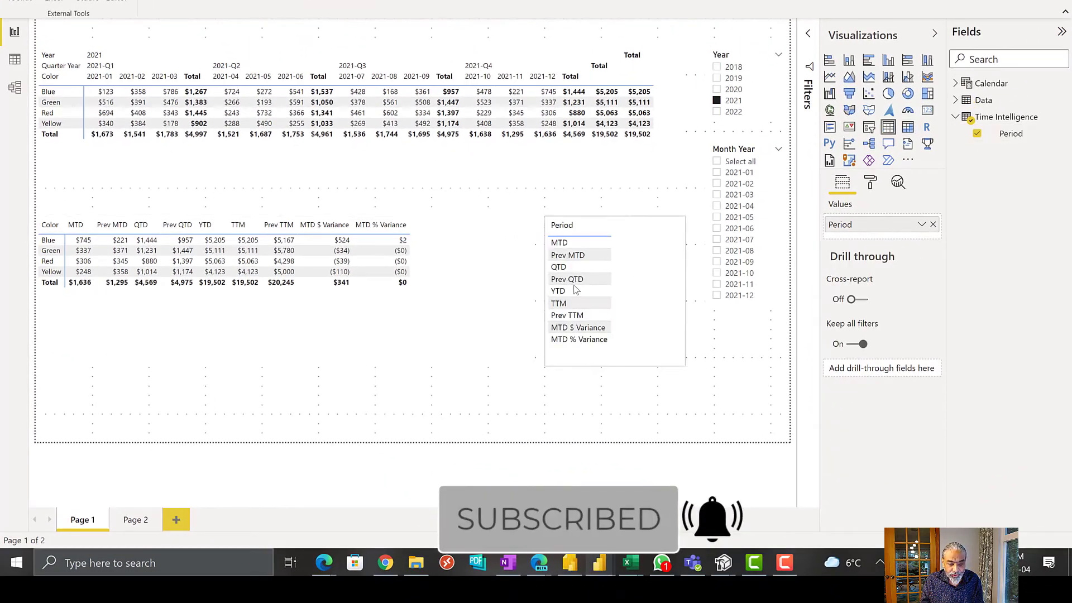
click(614, 291)
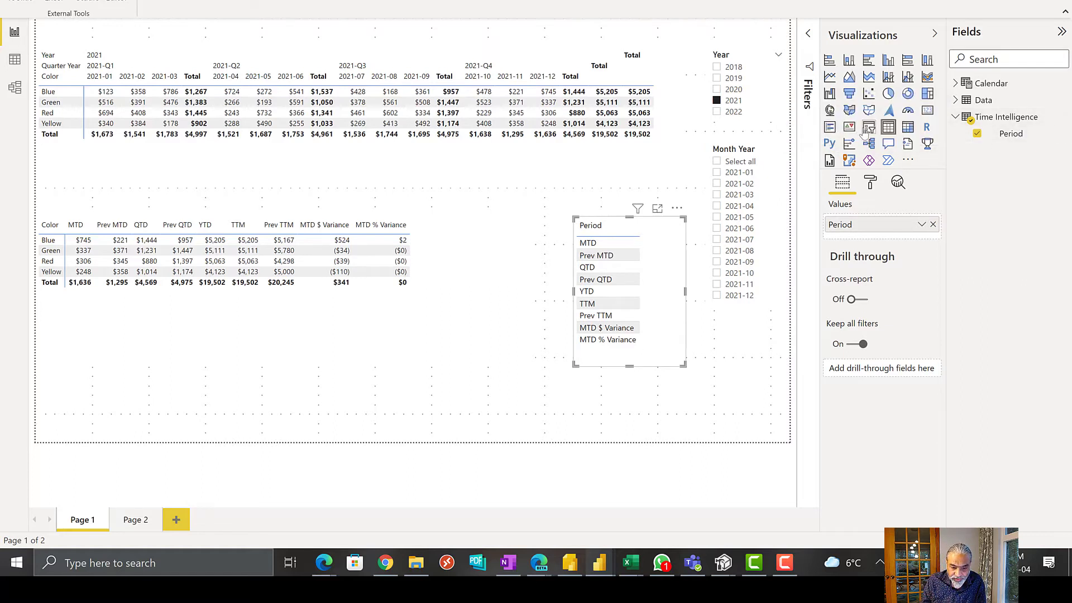
Make Period a checkbox slicer with multi-select without Ctrl and a Select all option.
click(674, 225)
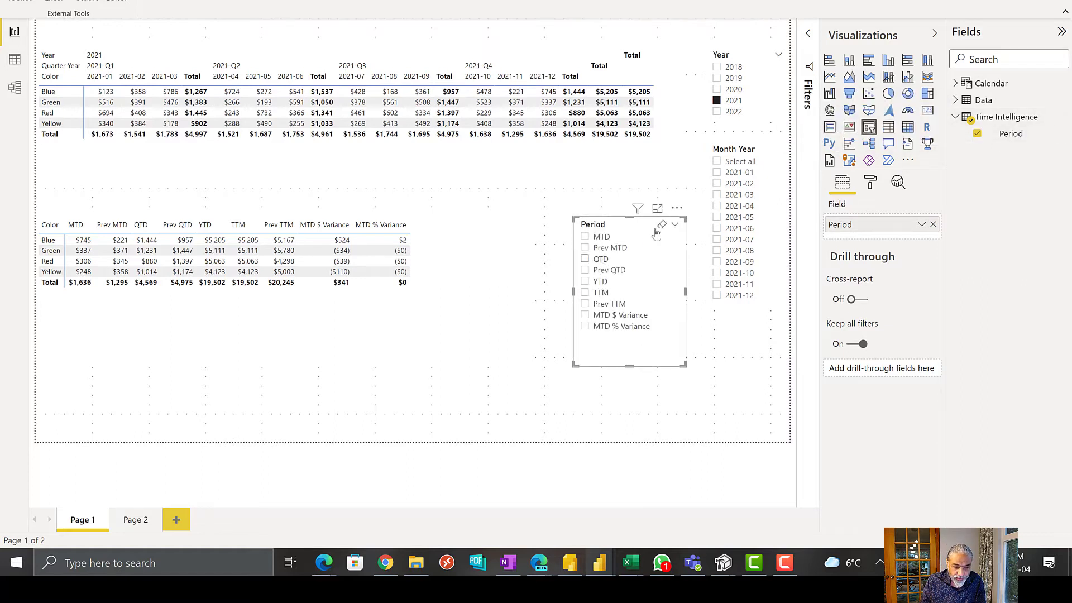
click(869, 182)
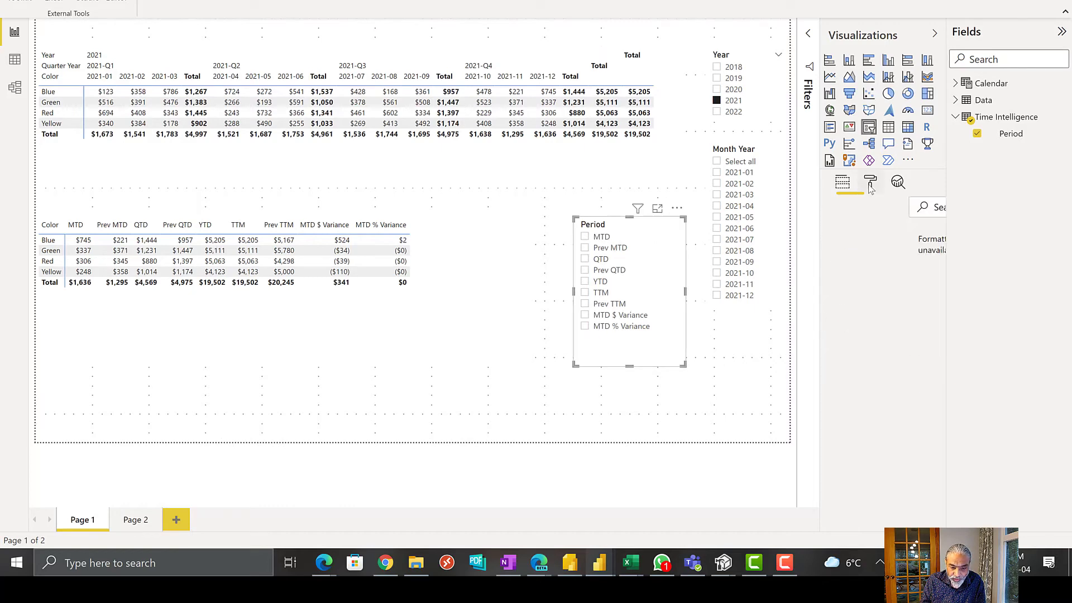
click(870, 183)
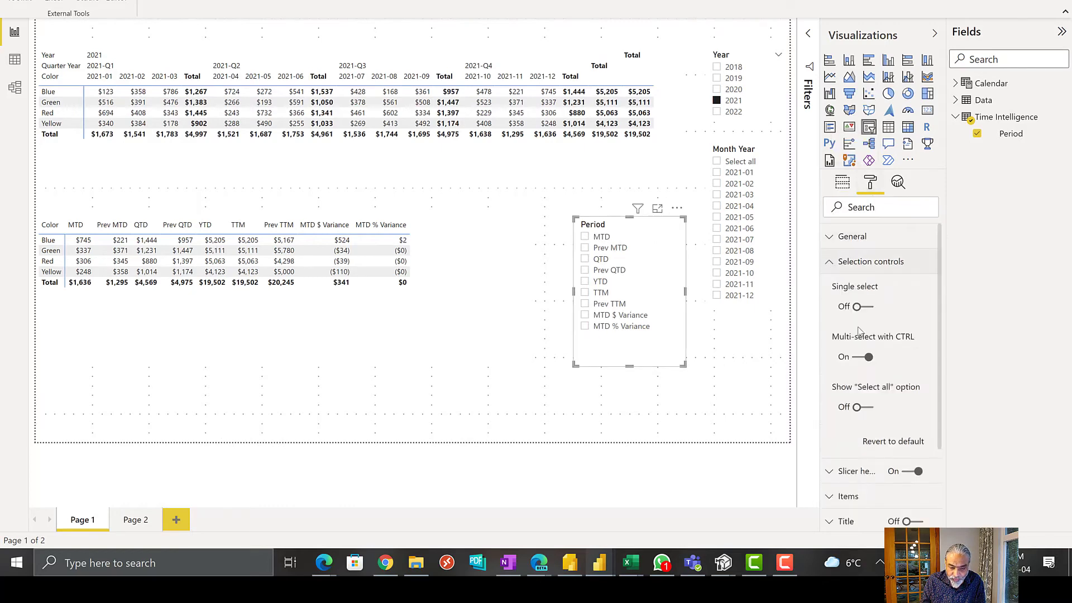
click(865, 356)
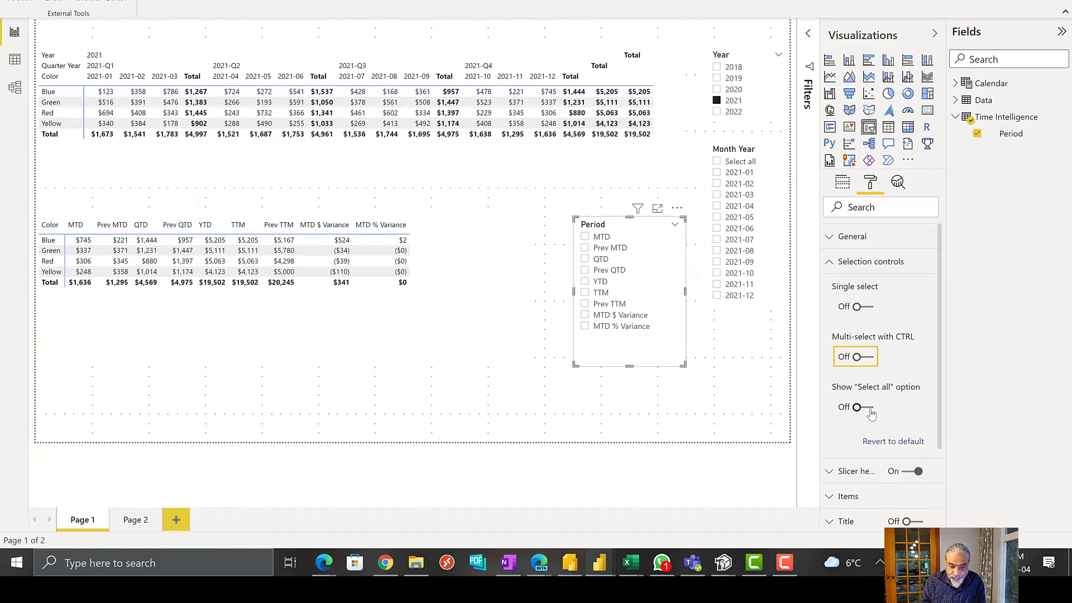
click(856, 406)
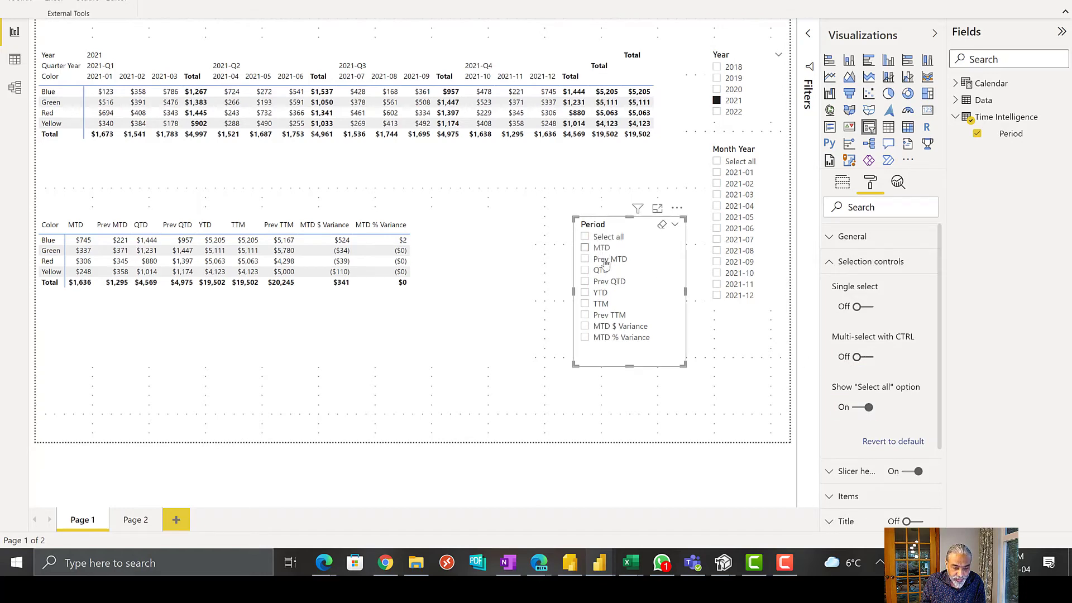
Tick MTD, Prev MTD and MTD $ Variance in the Period slicer.
click(585, 258)
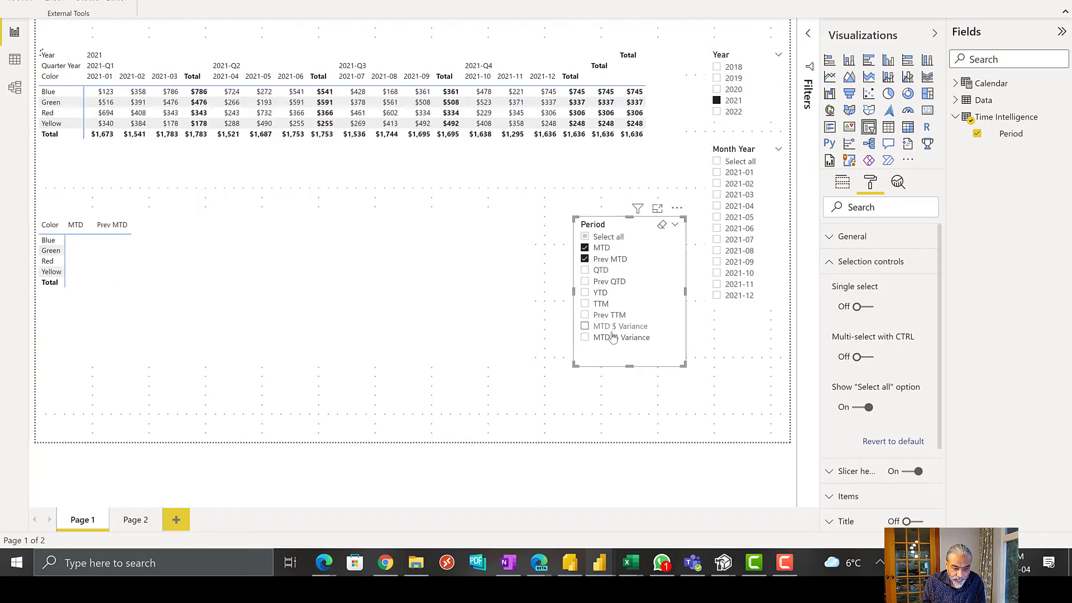
click(584, 337)
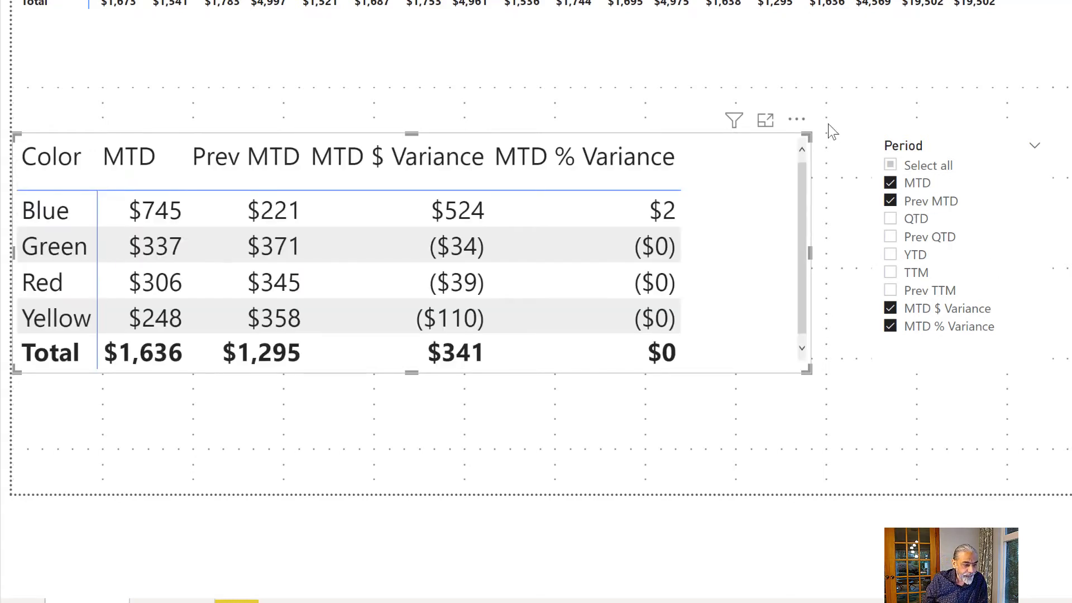
mouse_move(417, 421)
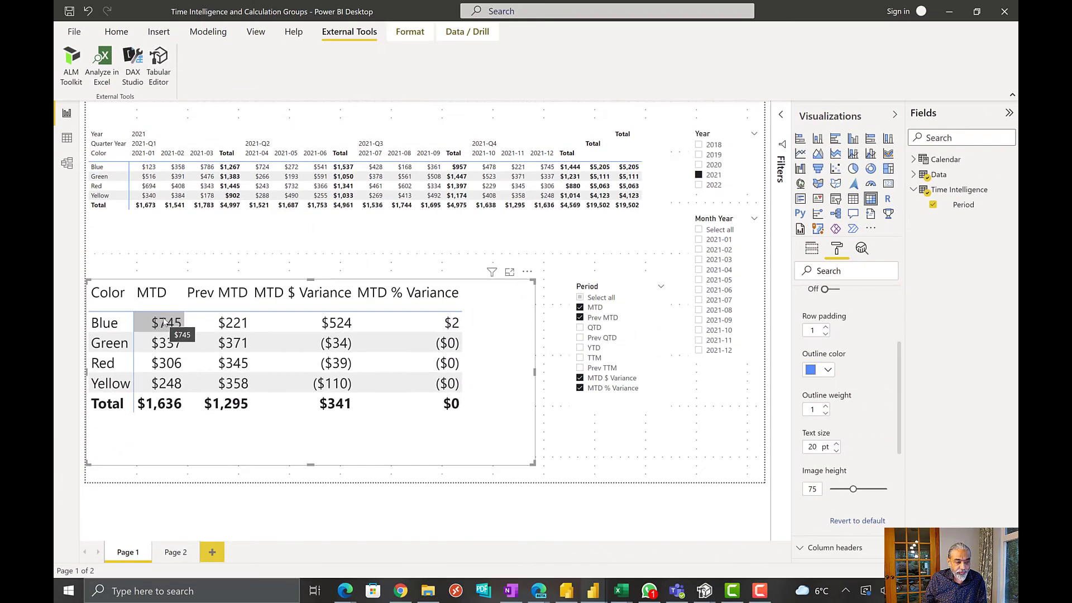
mouse_move(272, 324)
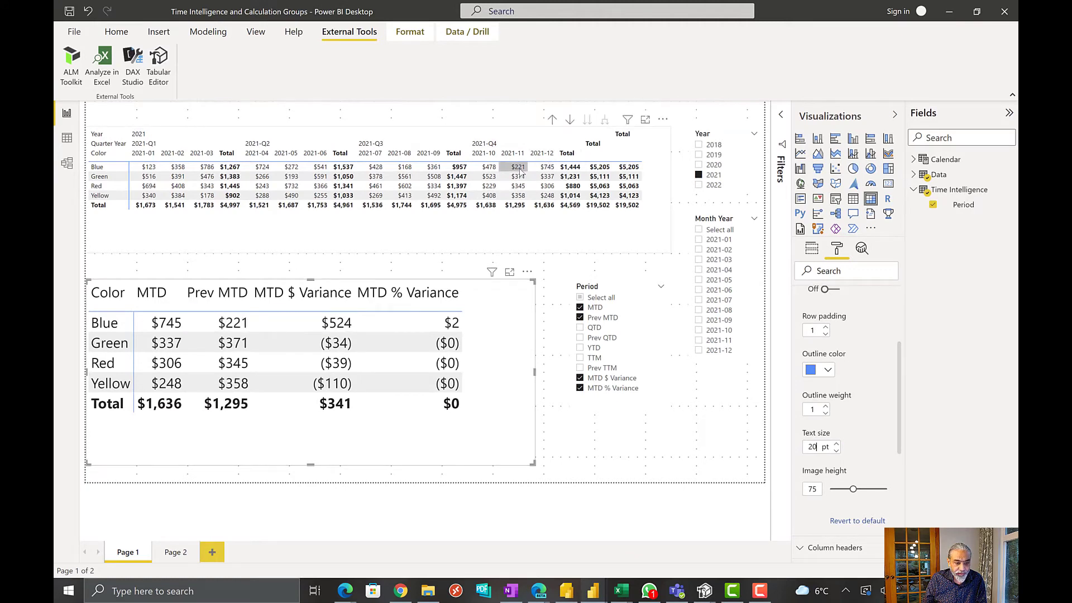
Inspect the MTD % Variance cell still displayed as a dollar value.
click(336, 322)
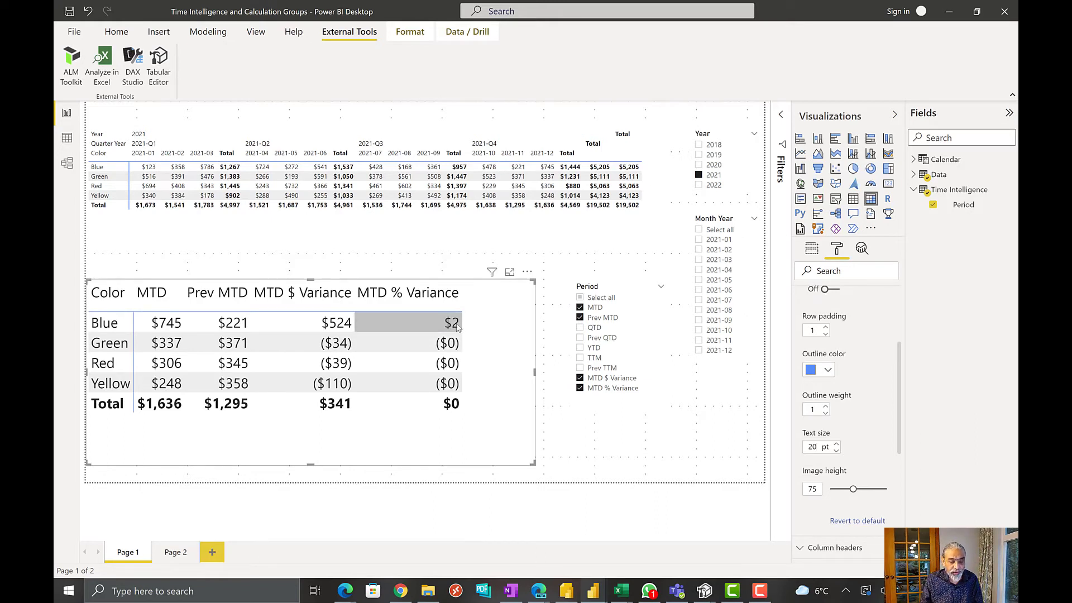
mouse_move(452, 323)
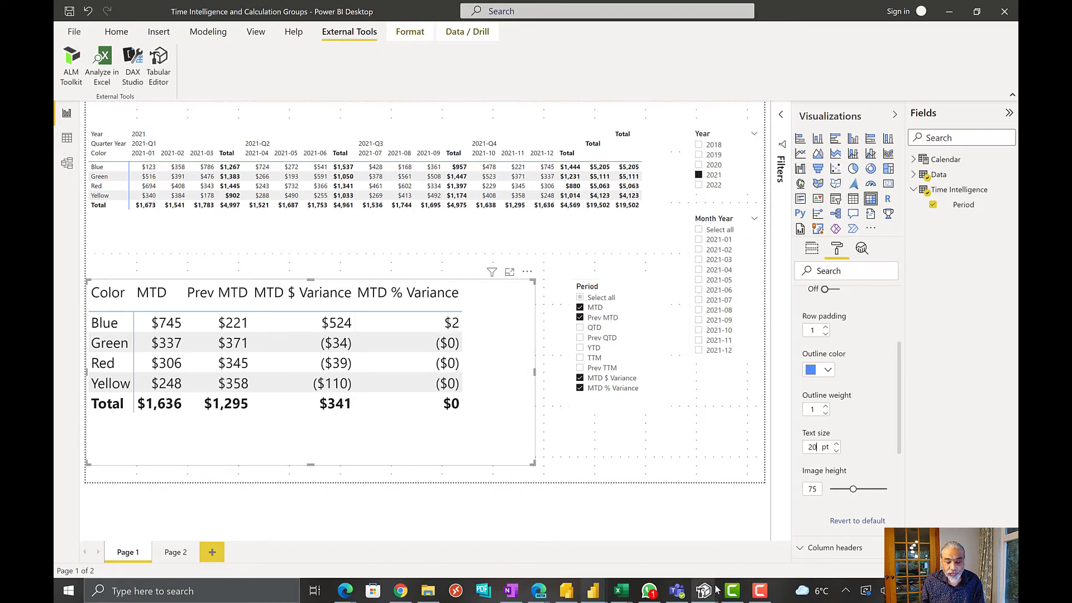
mouse_move(696, 591)
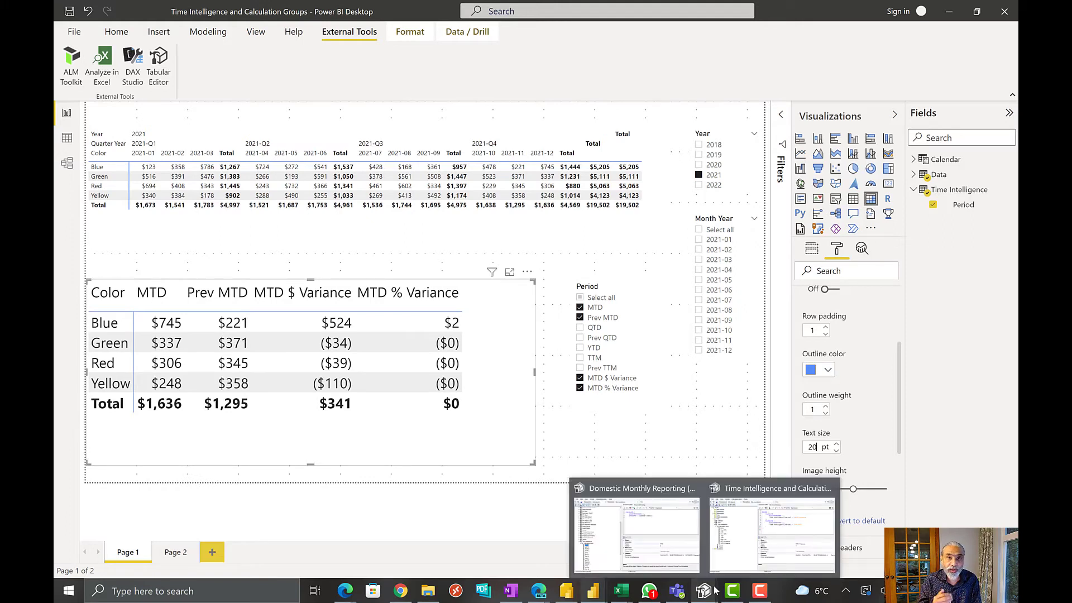
Set MTD % Variance's Format String Expression to "0.00%" in Tabular Editor.
click(770, 530)
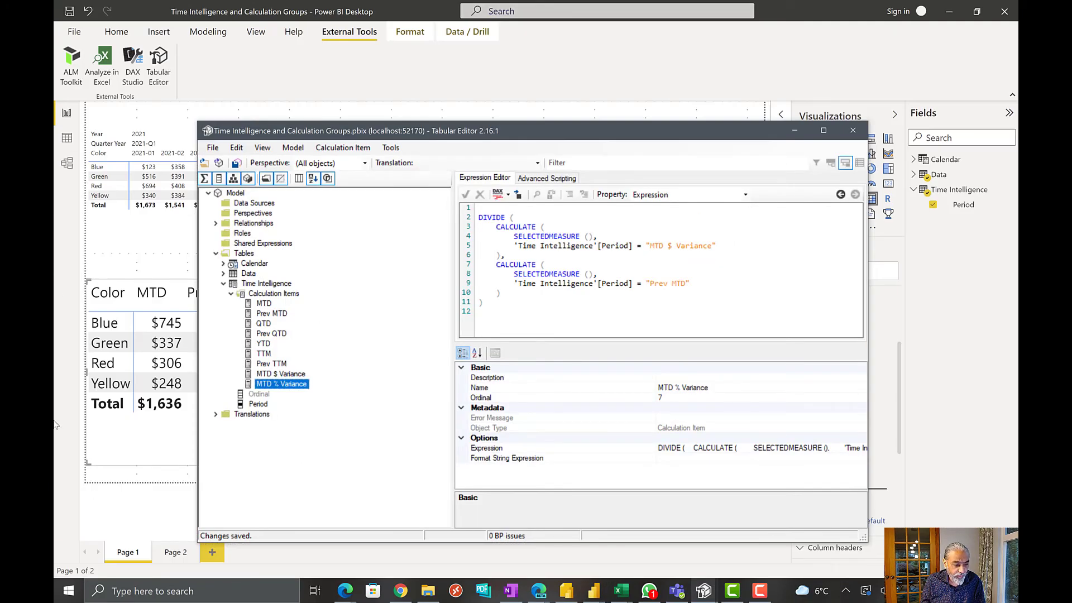
click(458, 163)
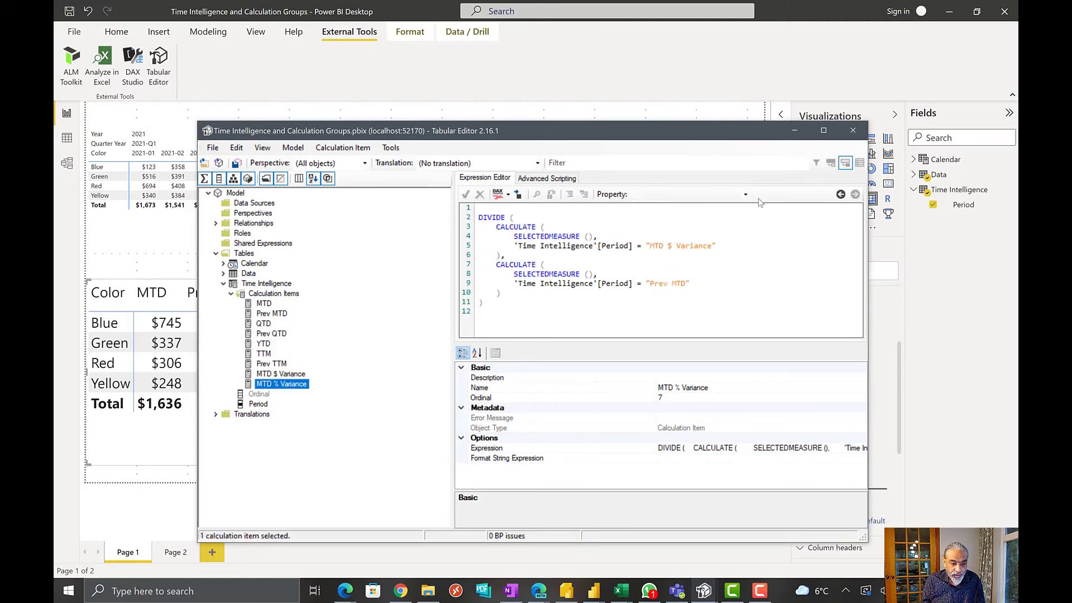
click(745, 194)
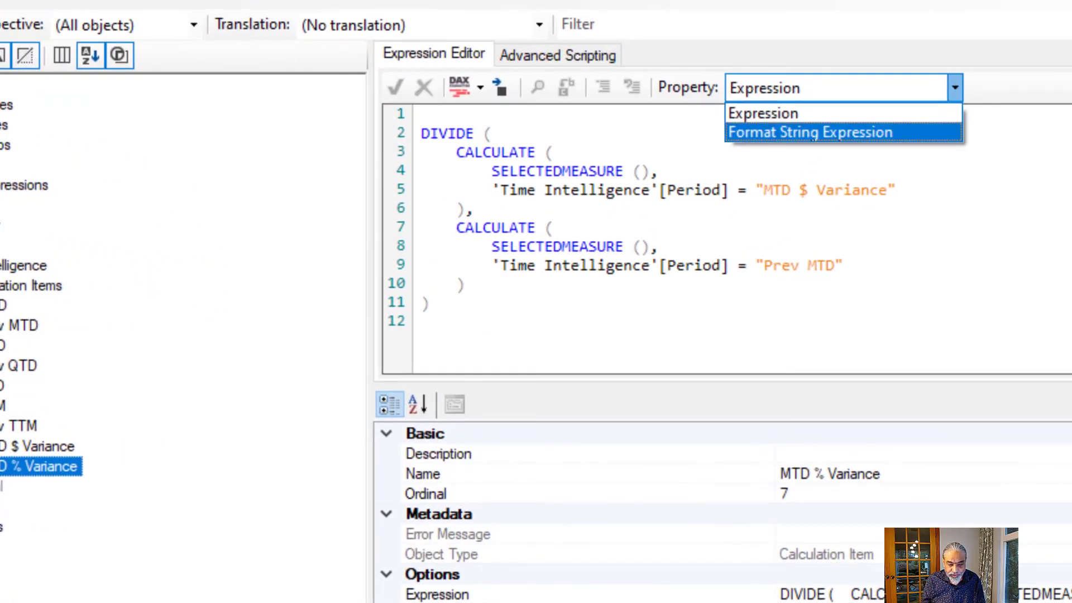
mouse_move(763, 114)
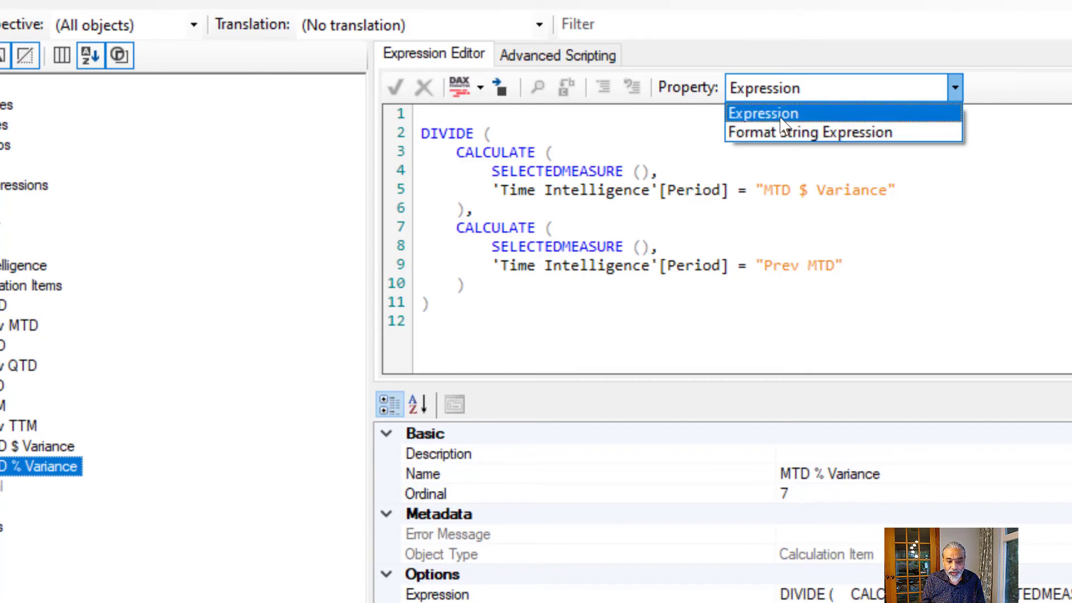
click(806, 132)
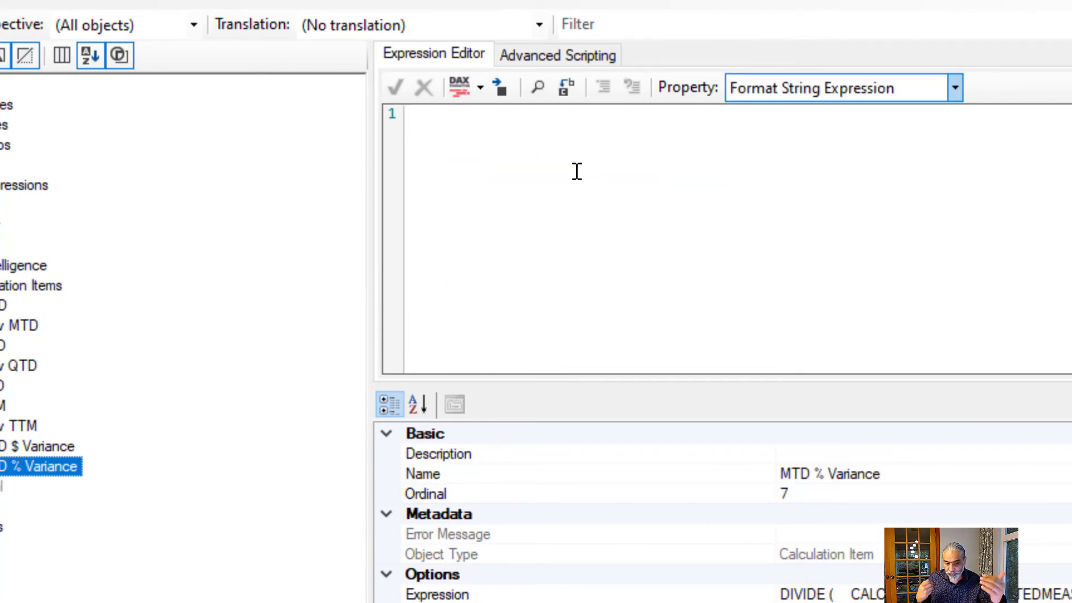
key(Return)
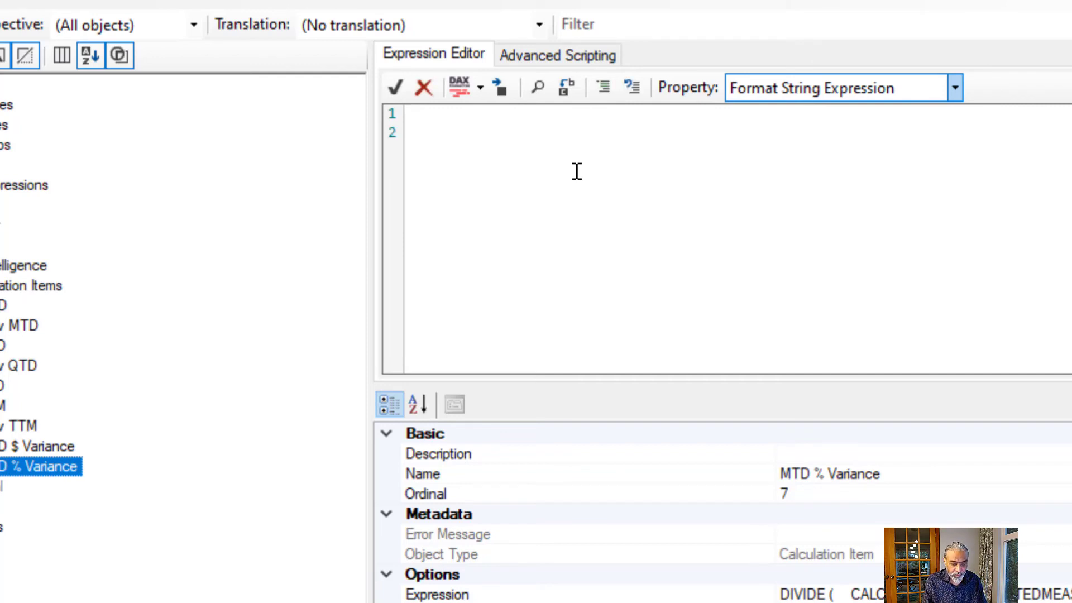
text("")
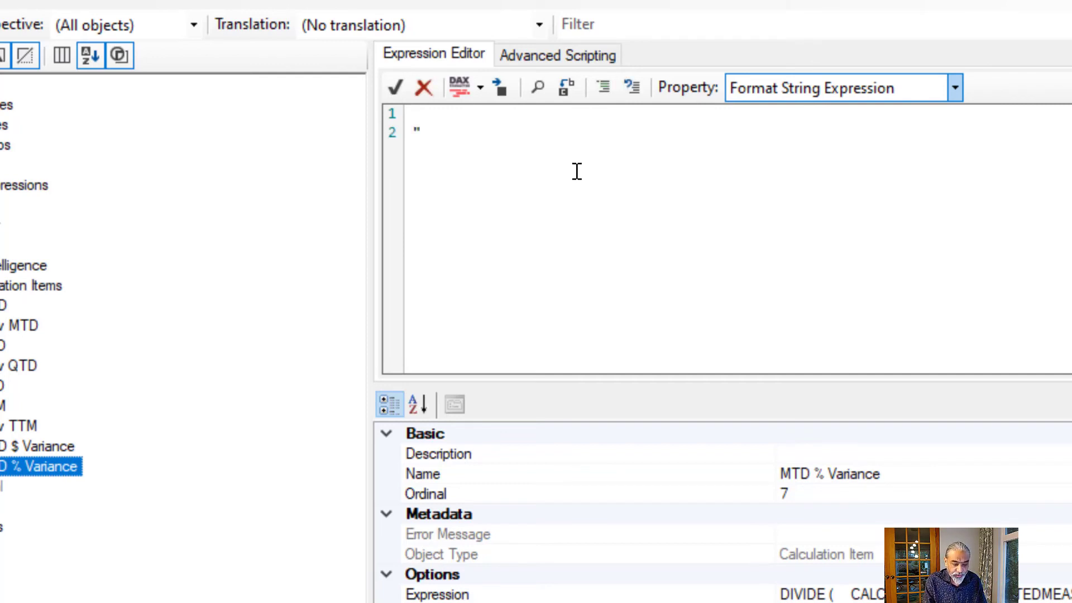
text(0.00%)
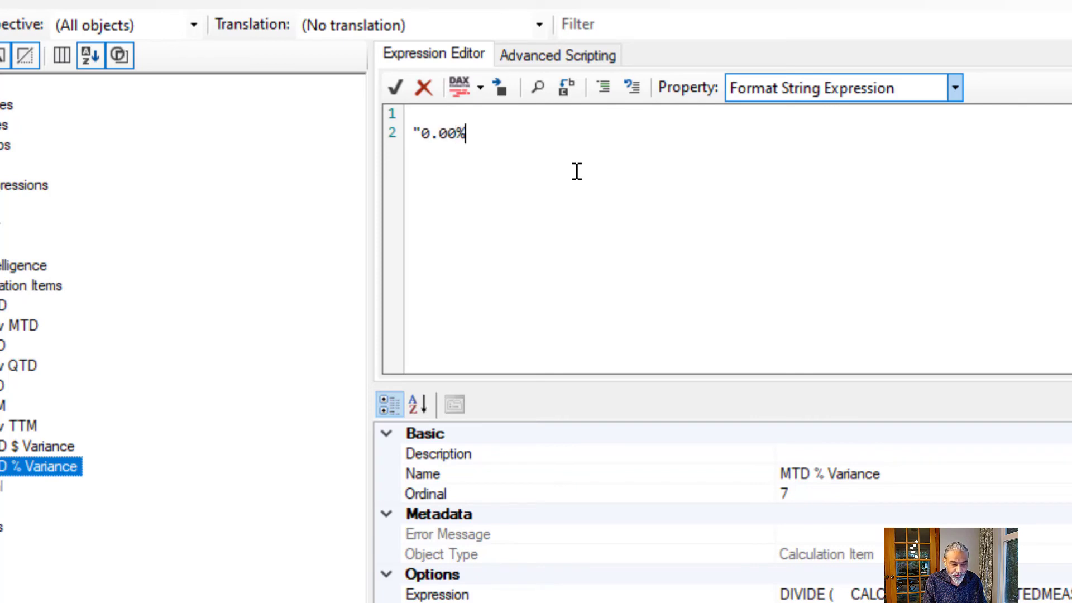
text(")
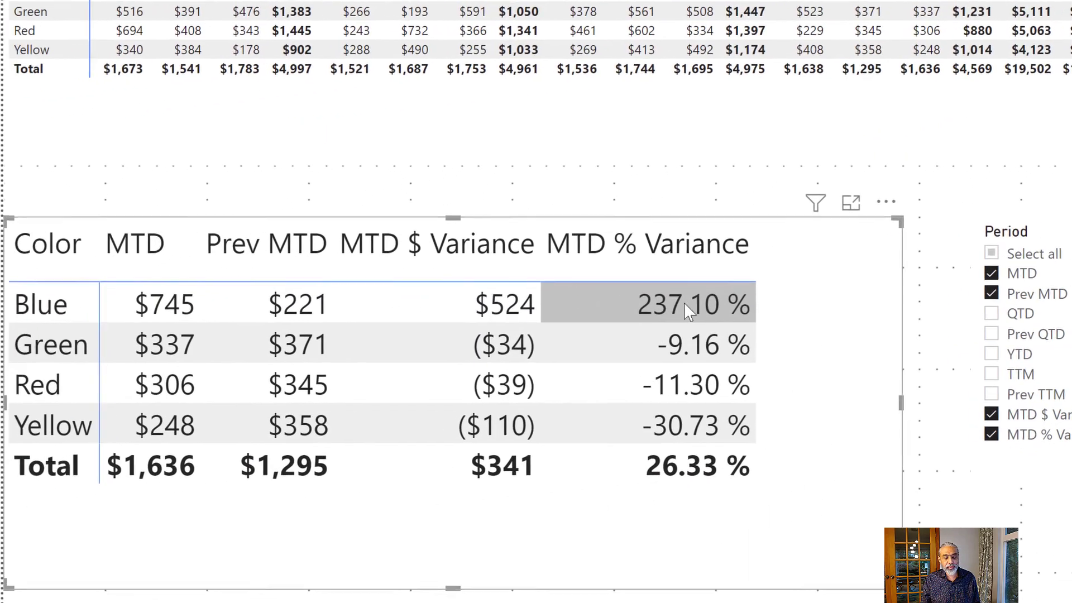
Check the Green row's MTD % Variance now shows a two-decimal percentage.
click(697, 343)
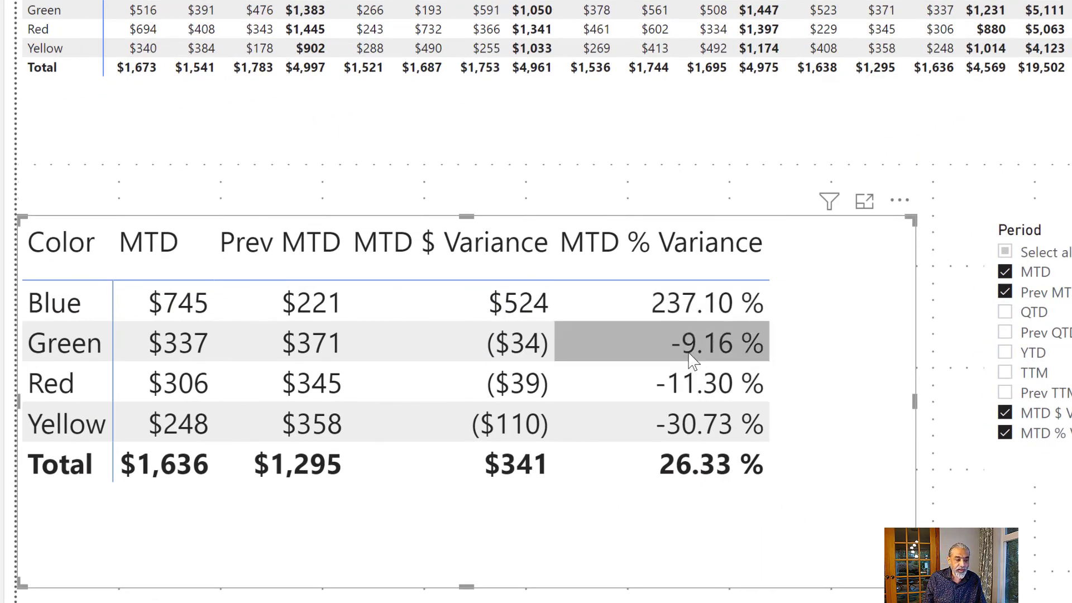
mouse_move(718, 352)
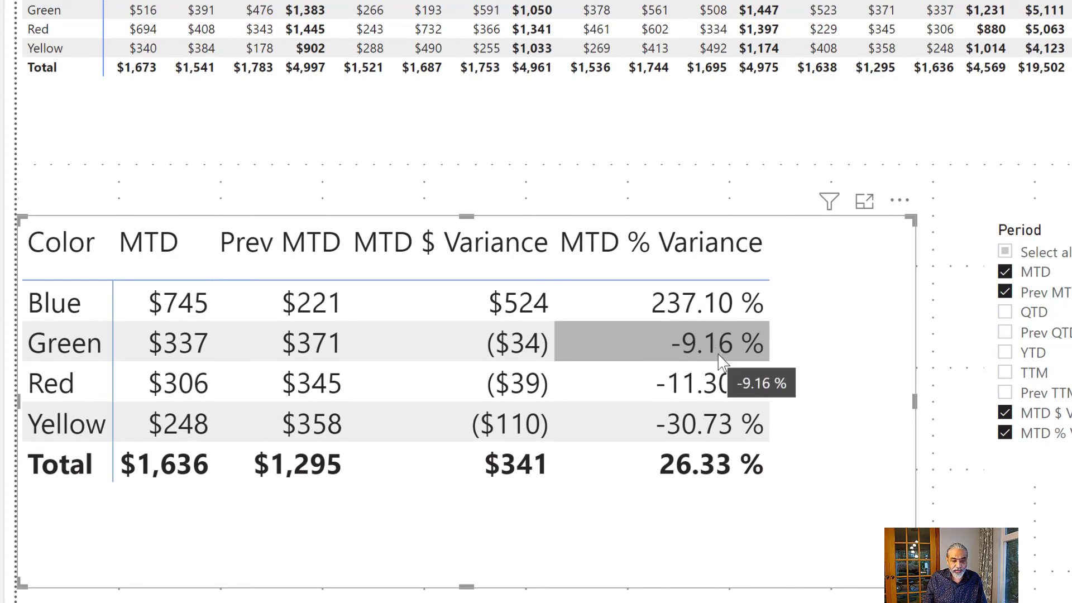
mouse_move(729, 428)
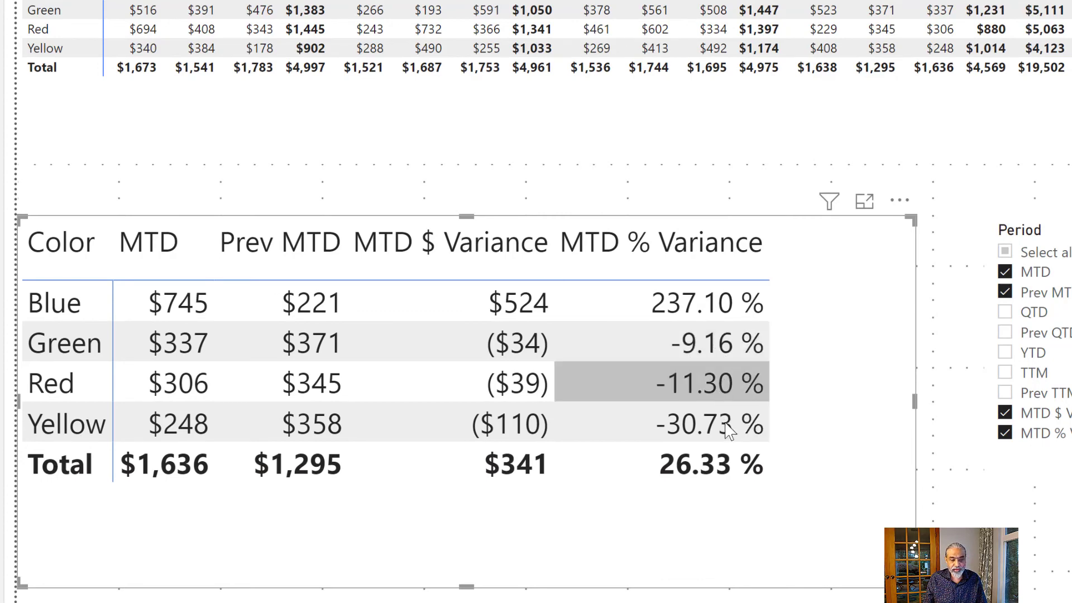